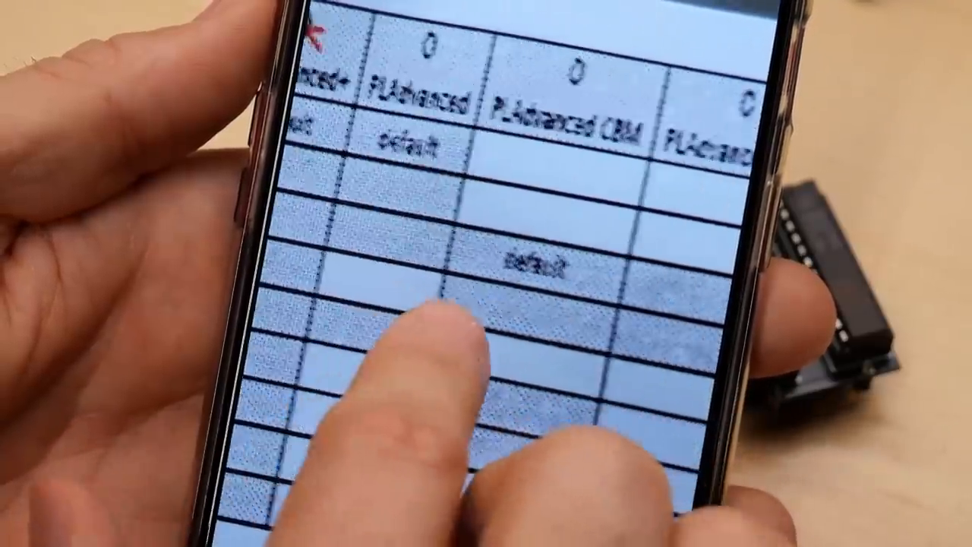
Step: Keep the C64 Wiki page shown in English from the translation options
{"action": "scroll", "scroll_direction": "right", "scroll_amount": 3}
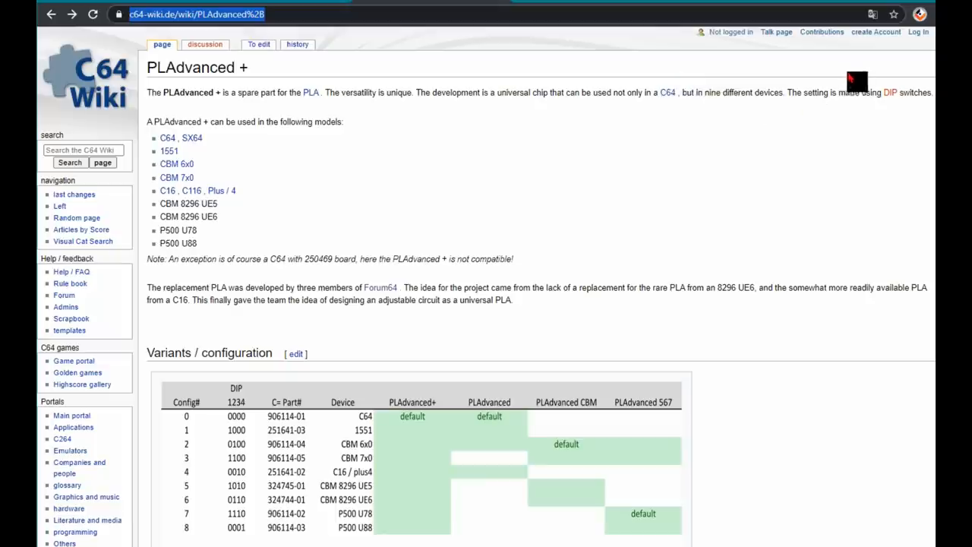
{"action": "mouse_move", "coordinate": [465, 205]}
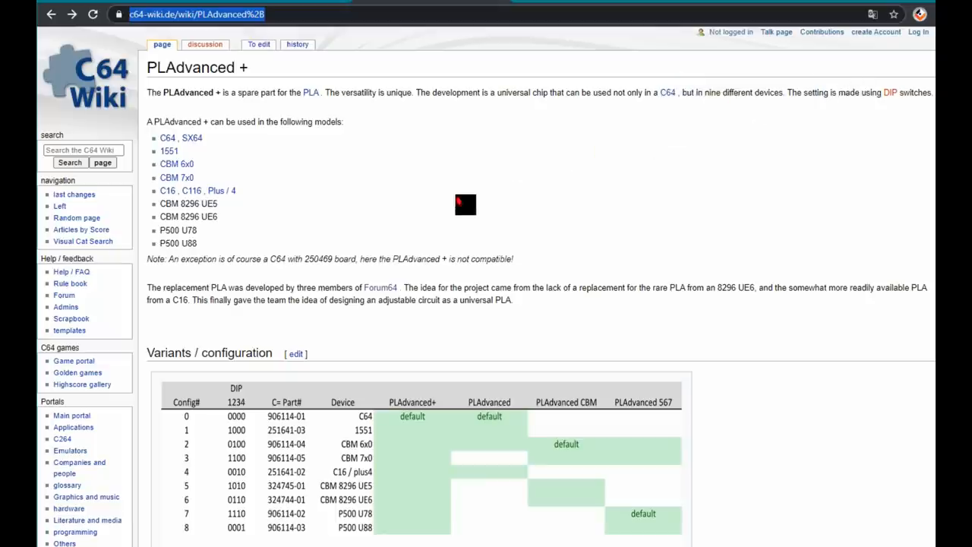
{"action": "left_click", "coordinate": [872, 13]}
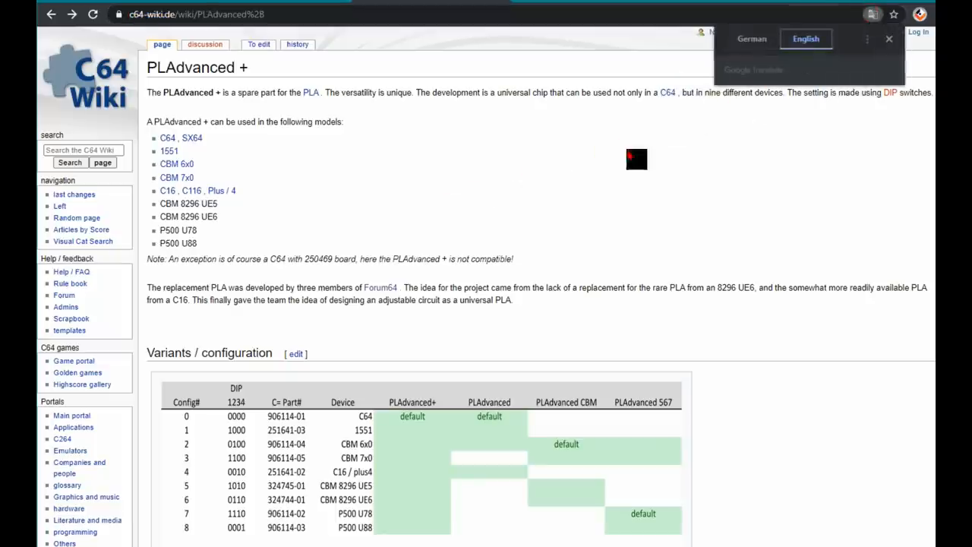
{"action": "left_click", "coordinate": [889, 39]}
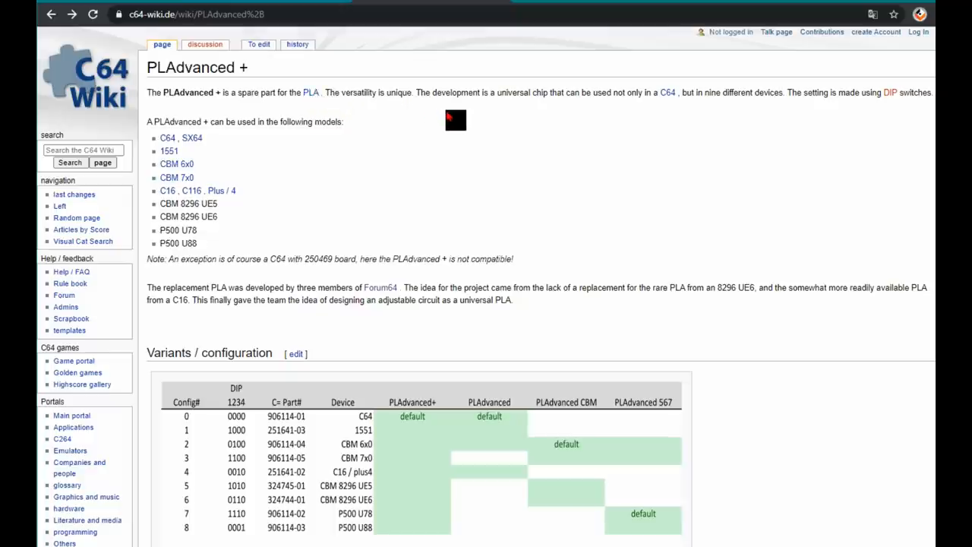
{"action": "mouse_move", "coordinate": [670, 112]}
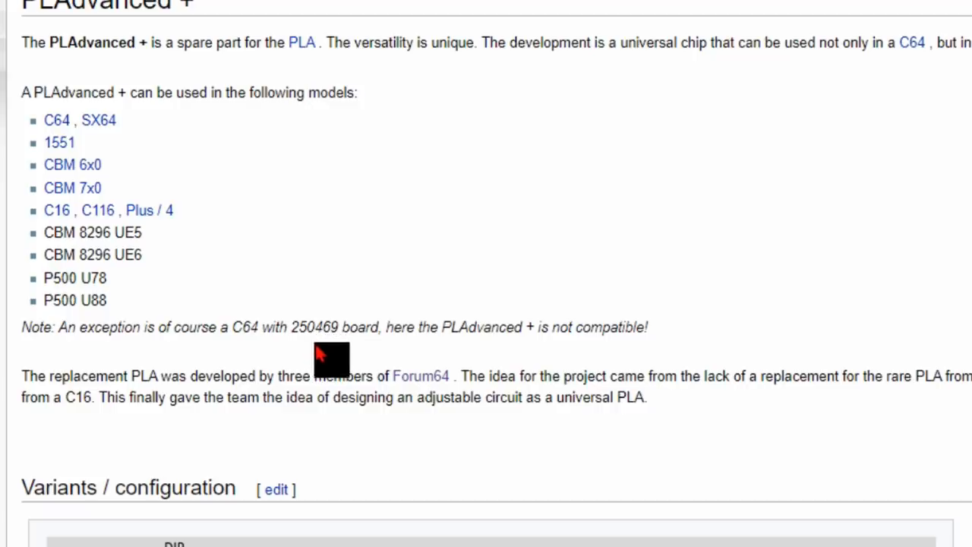
{"action": "mouse_move", "coordinate": [329, 376]}
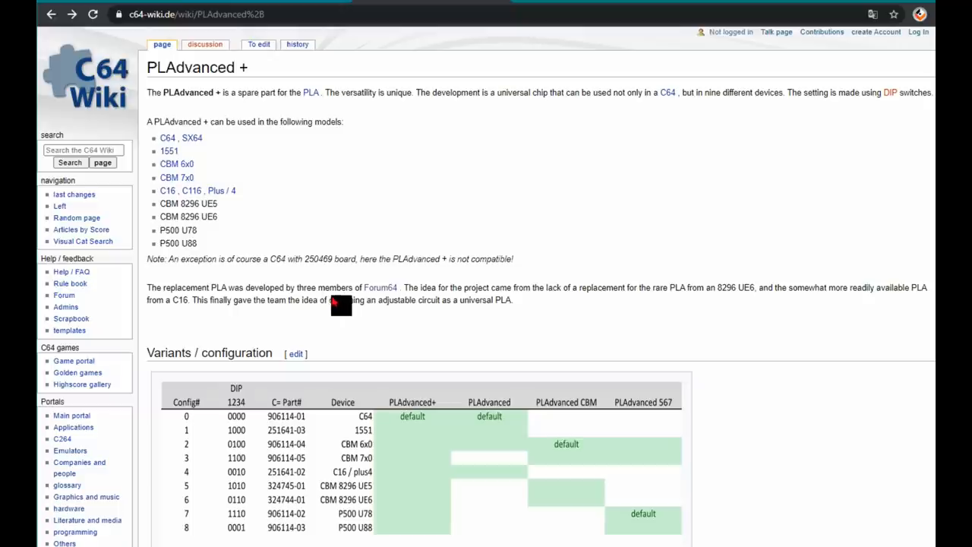
{"action": "mouse_move", "coordinate": [562, 316]}
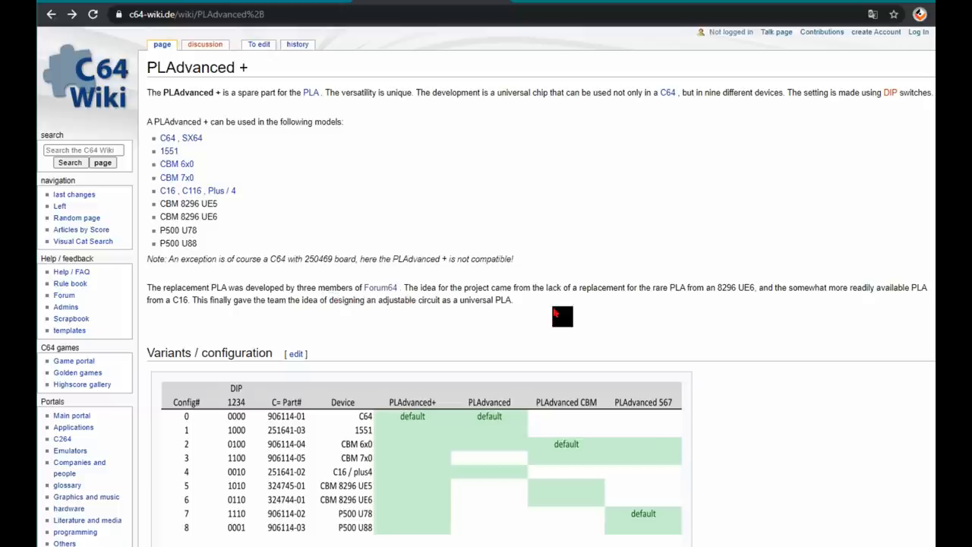
{"action": "mouse_move", "coordinate": [671, 307]}
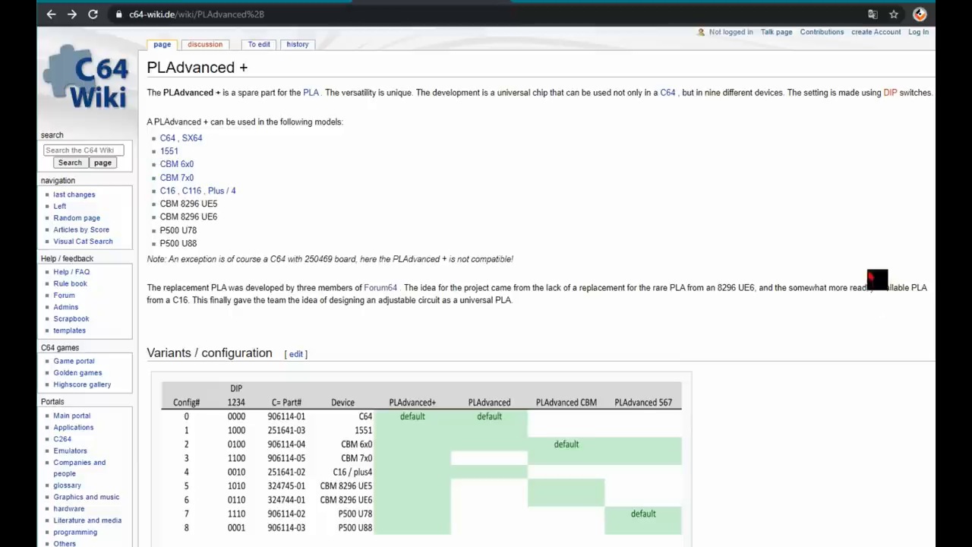
{"action": "mouse_move", "coordinate": [894, 367]}
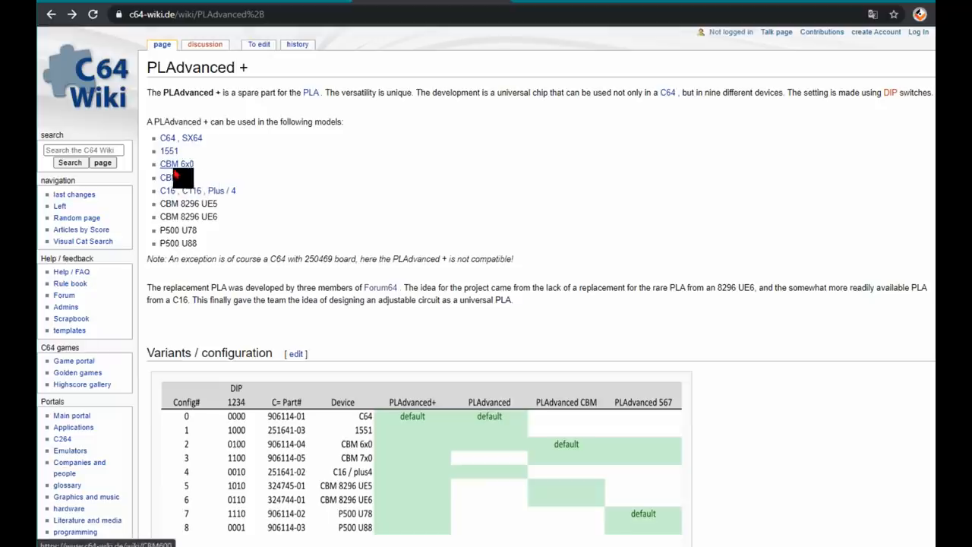
Step: Open the CBM 6x0 article and follow its web link to Zimmer's CBM 610/620 page
{"action": "left_click", "coordinate": [176, 164]}
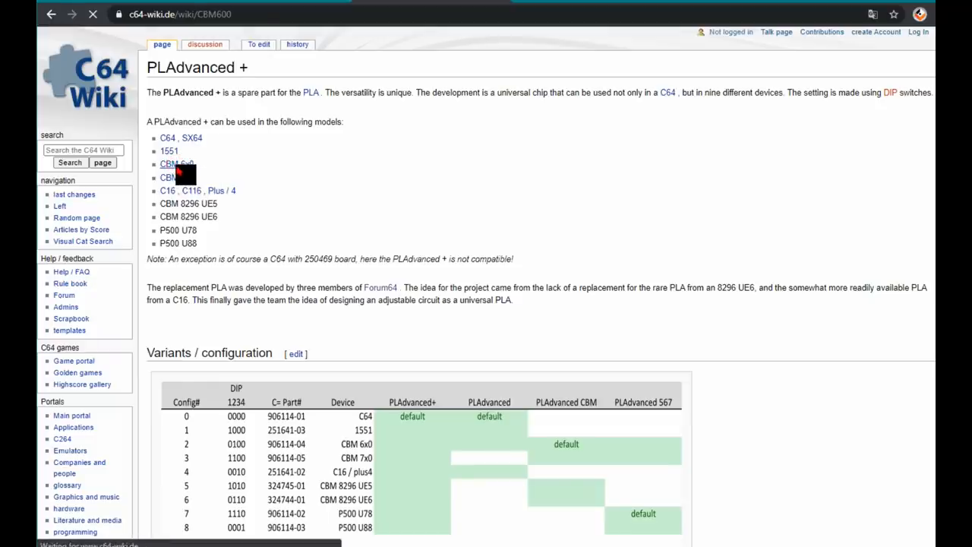
{"action": "left_click", "coordinate": [176, 164]}
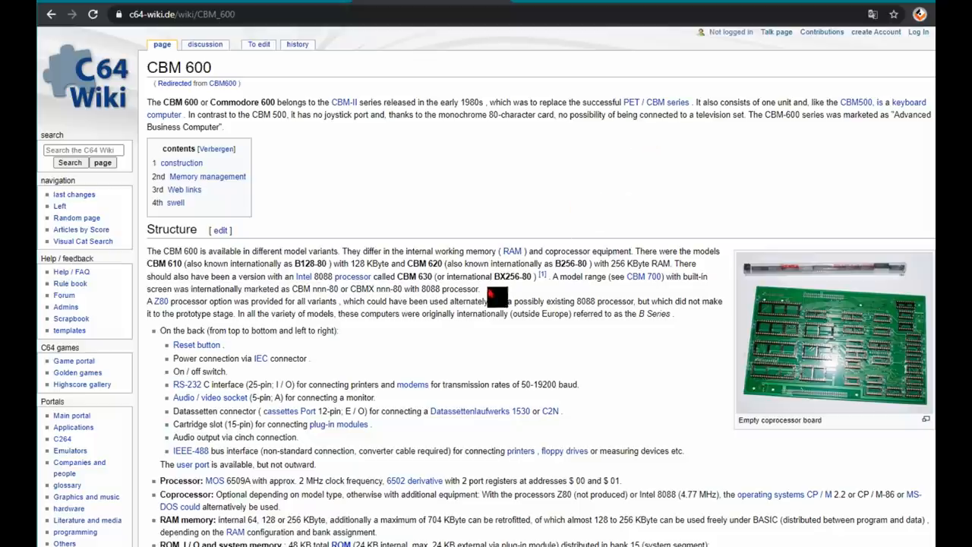
{"action": "scroll", "scroll_direction": "down", "scroll_amount": 3}
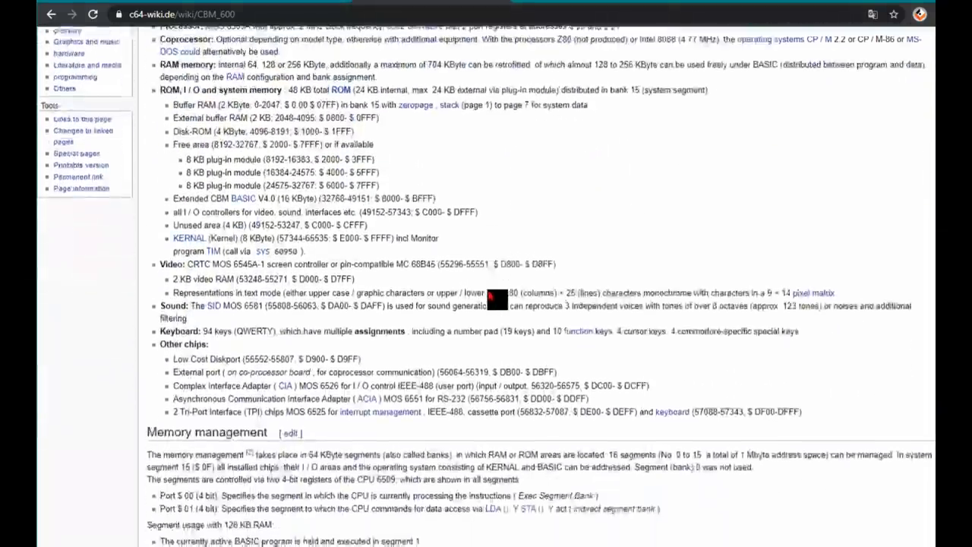
{"action": "scroll", "scroll_direction": "down", "scroll_amount": 3}
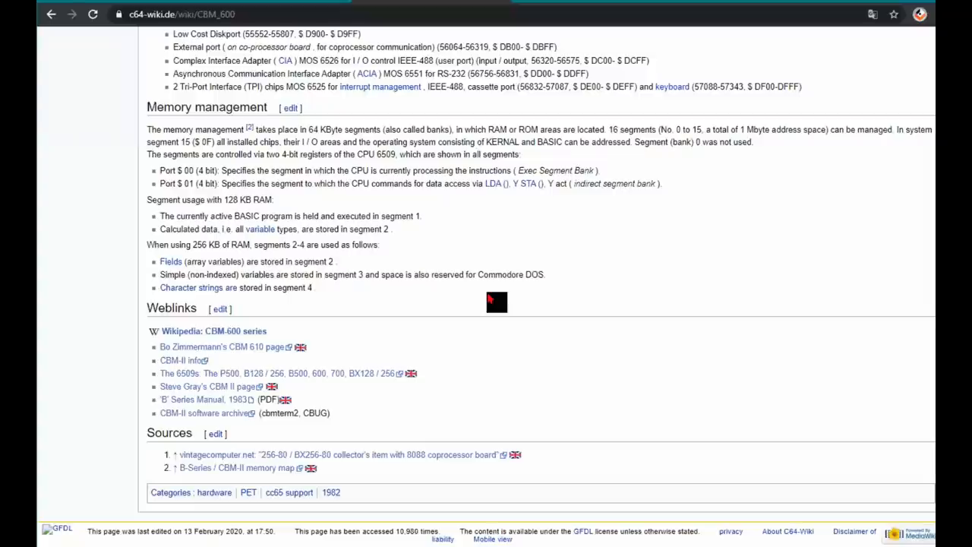
{"action": "left_click", "coordinate": [220, 347]}
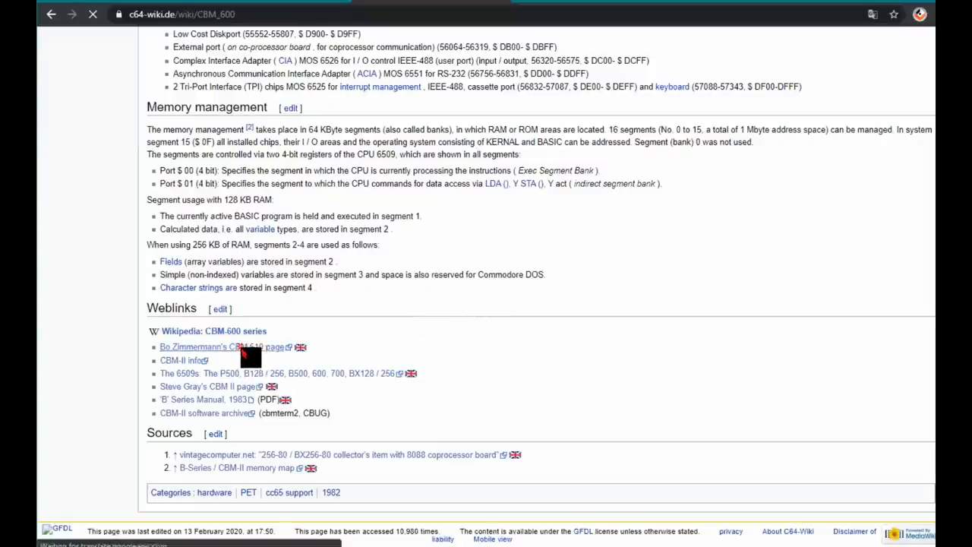
{"action": "left_click", "coordinate": [221, 346]}
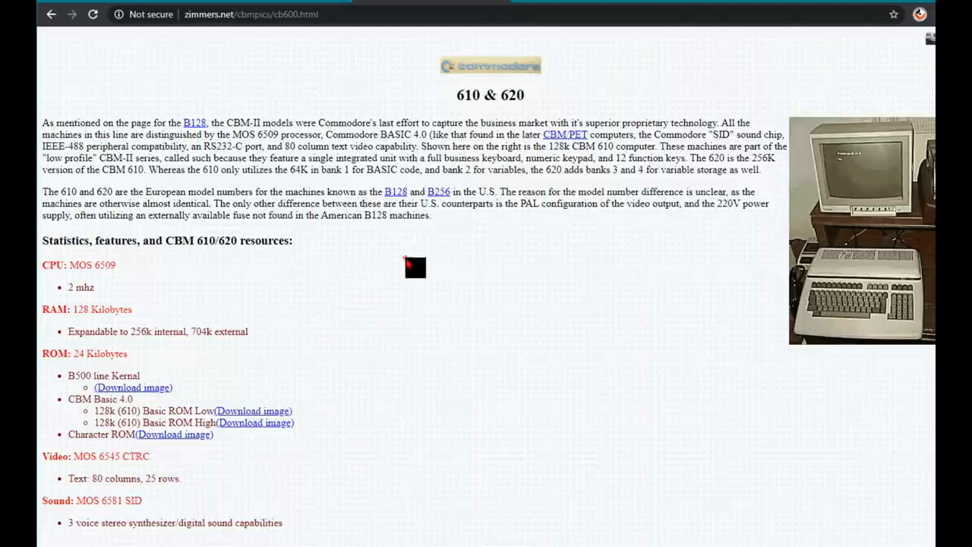
{"action": "mouse_move", "coordinate": [304, 361]}
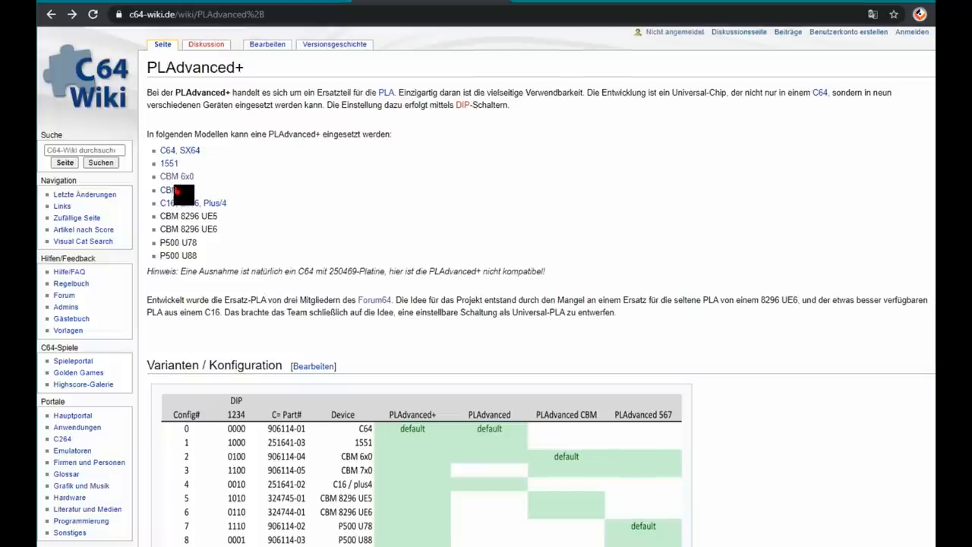
Step: Open the CBM 7x0 article, translate it to English, and read the CBMX 256-80 details
{"action": "left_click", "coordinate": [176, 189]}
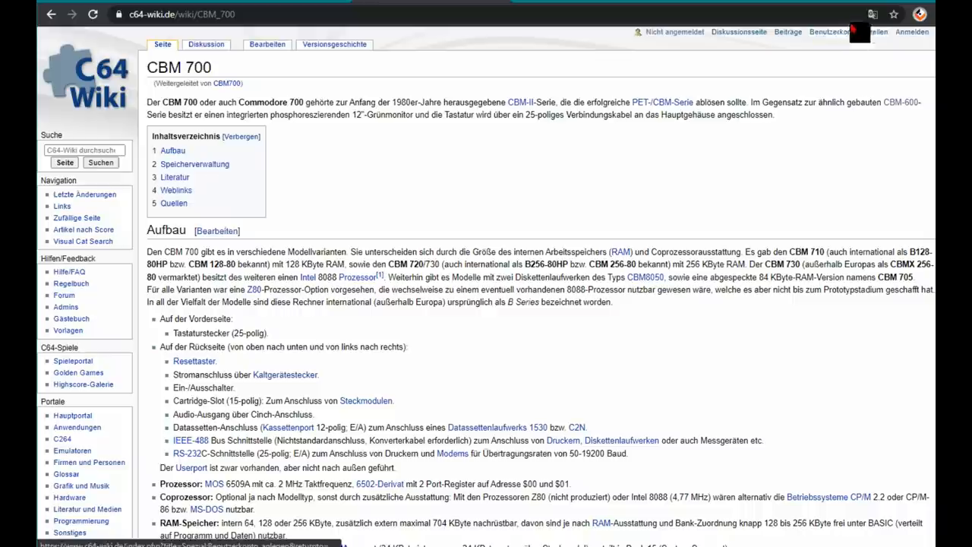
{"action": "left_click", "coordinate": [872, 13]}
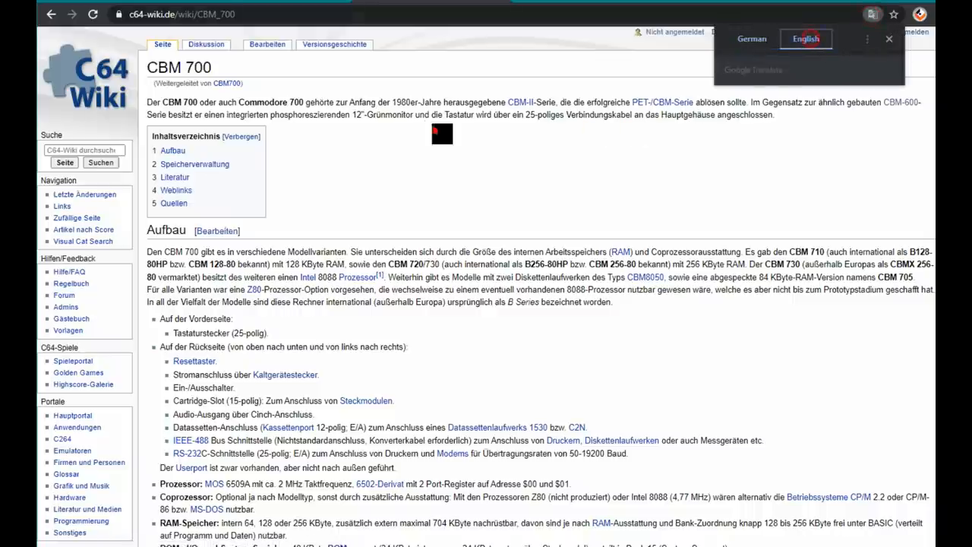
{"action": "left_click", "coordinate": [806, 39]}
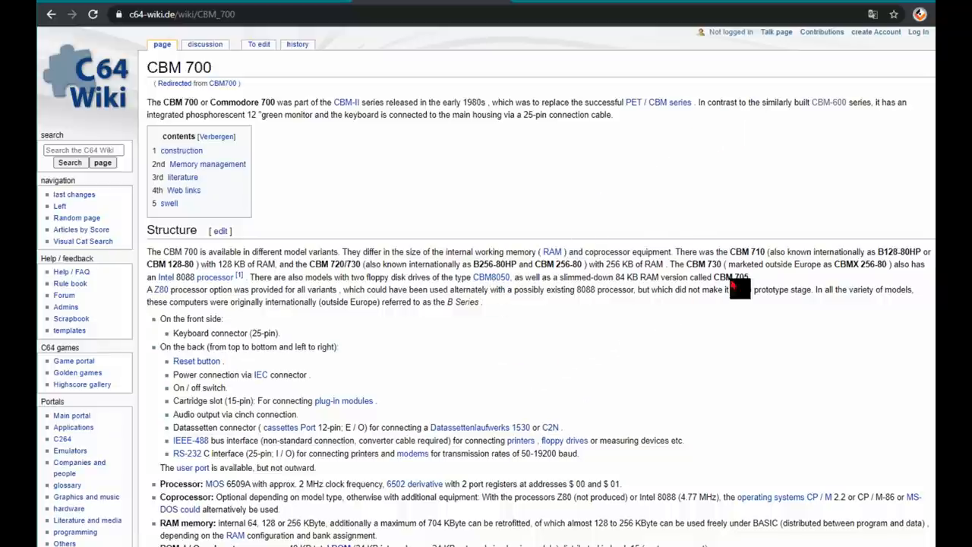
{"action": "mouse_move", "coordinate": [844, 274]}
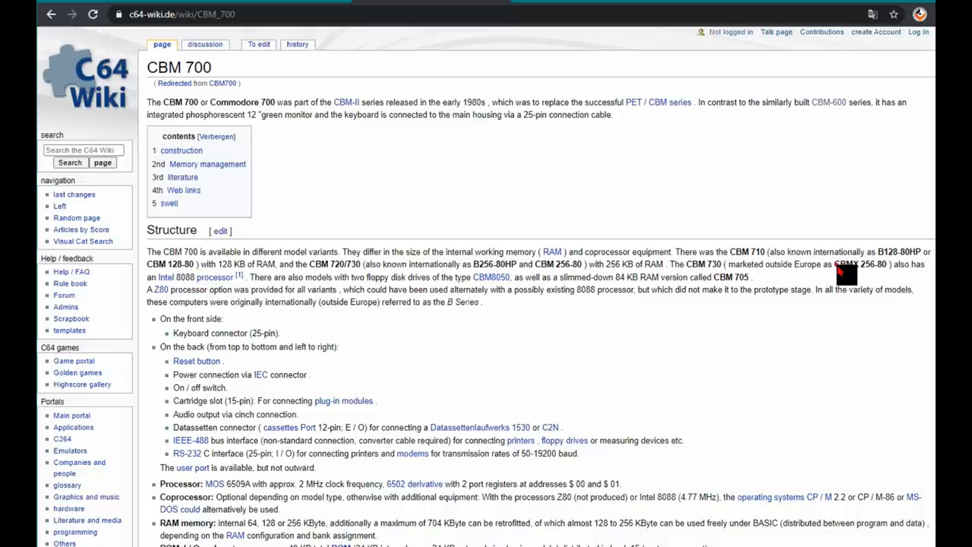
{"action": "double_click", "coordinate": [859, 264]}
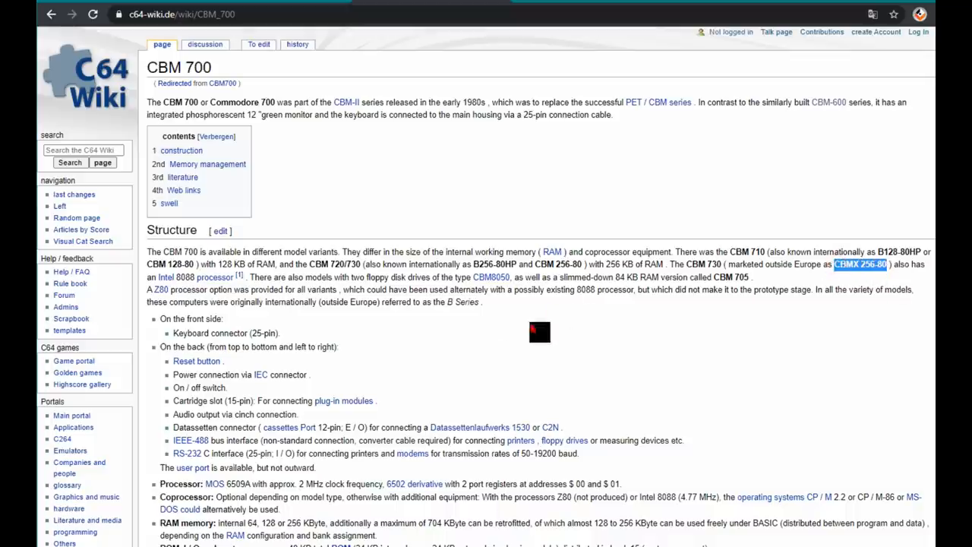
{"action": "scroll", "scroll_direction": "down", "scroll_amount": 3}
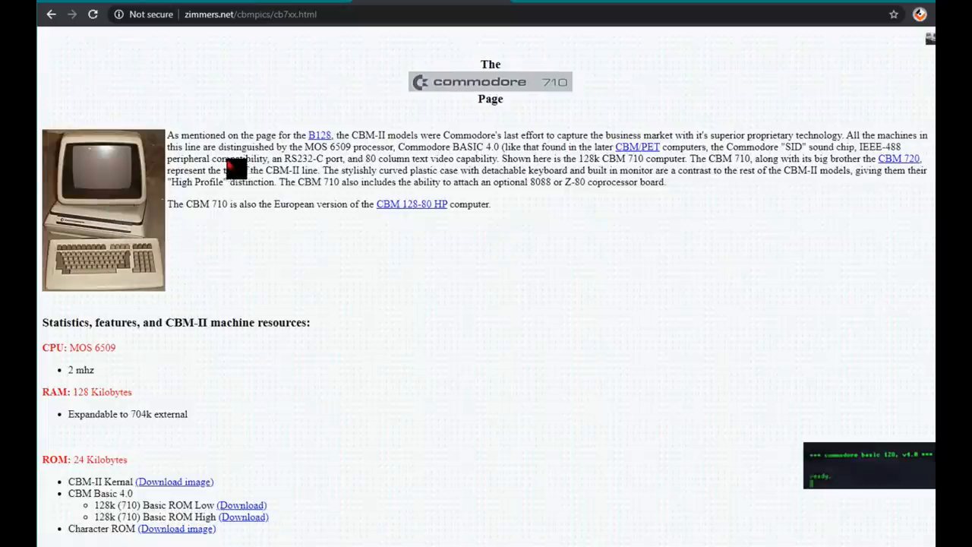
{"action": "left_click_drag", "start_coordinate": [302, 146], "coordinate": [347, 147]}
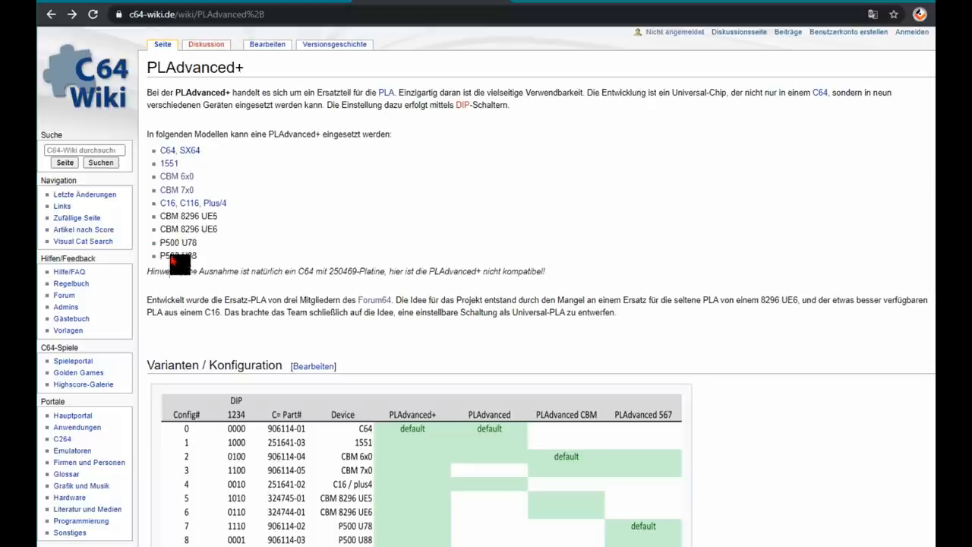
Step: Open Computing History's Commodore P500 page, then its linked von-bassewitz.de P500 article
{"action": "double_click", "coordinate": [168, 242]}
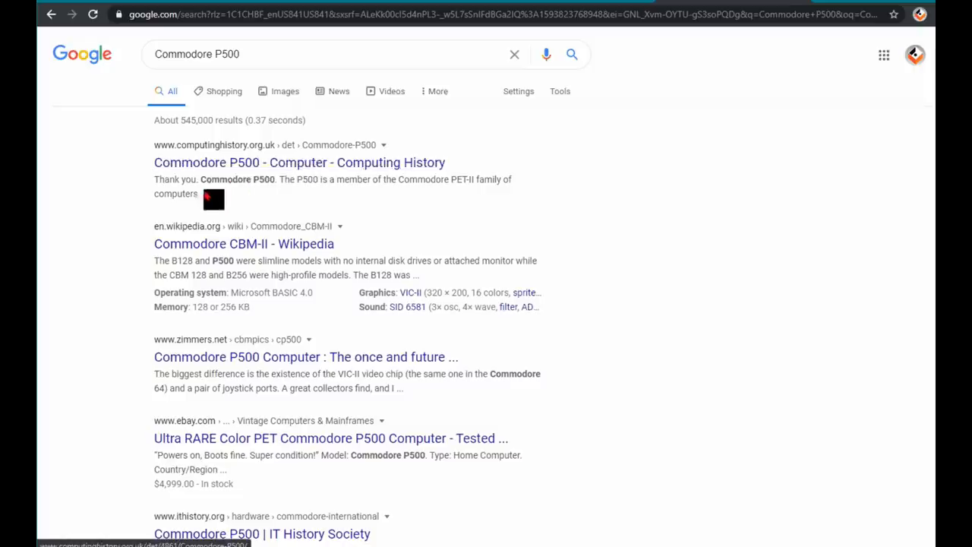
{"action": "left_click", "coordinate": [299, 162]}
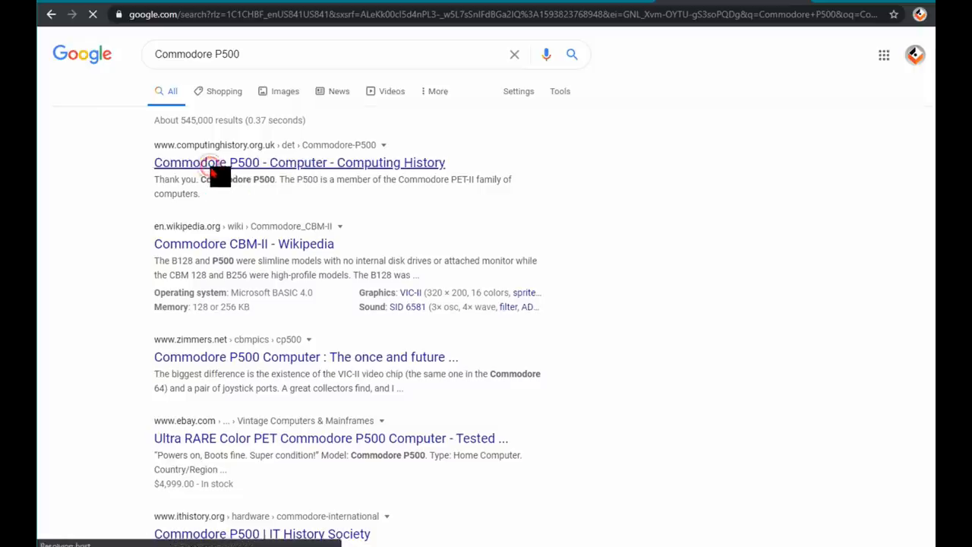
{"action": "left_click", "coordinate": [299, 162]}
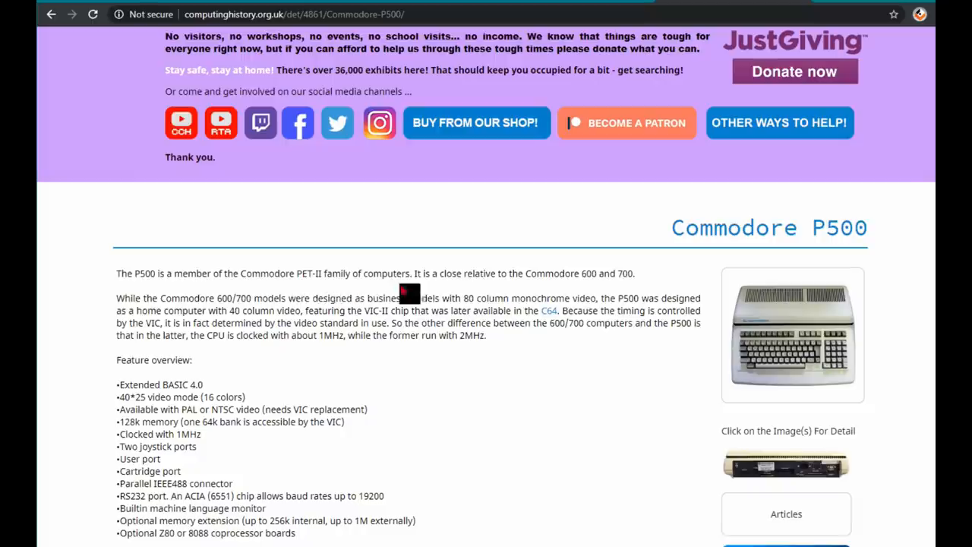
{"action": "mouse_move", "coordinate": [322, 396]}
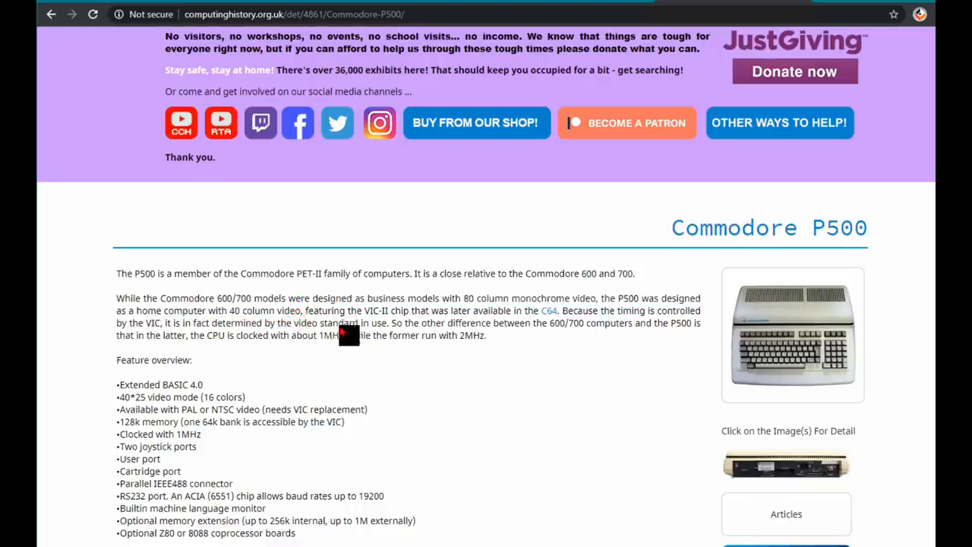
{"action": "mouse_move", "coordinate": [381, 323]}
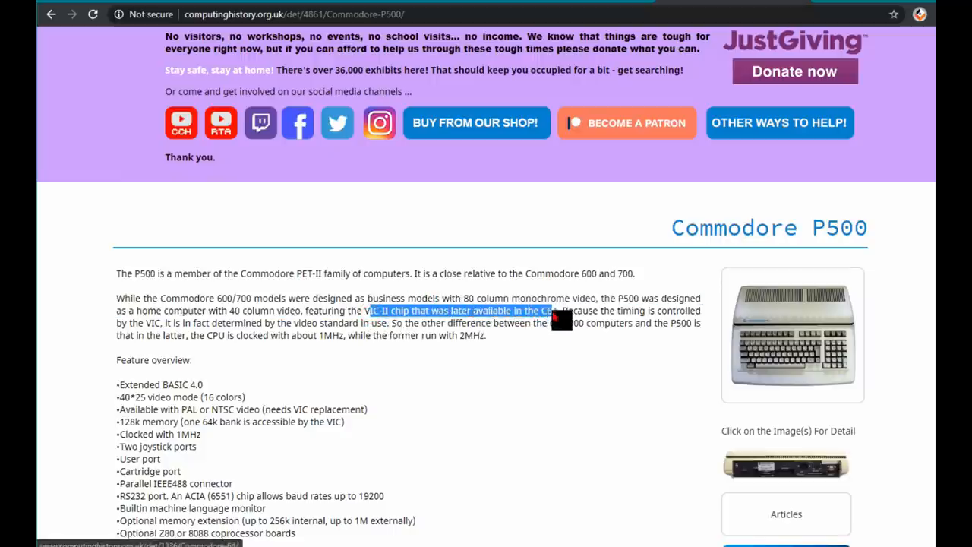
{"action": "scroll", "scroll_direction": "down", "scroll_amount": 3}
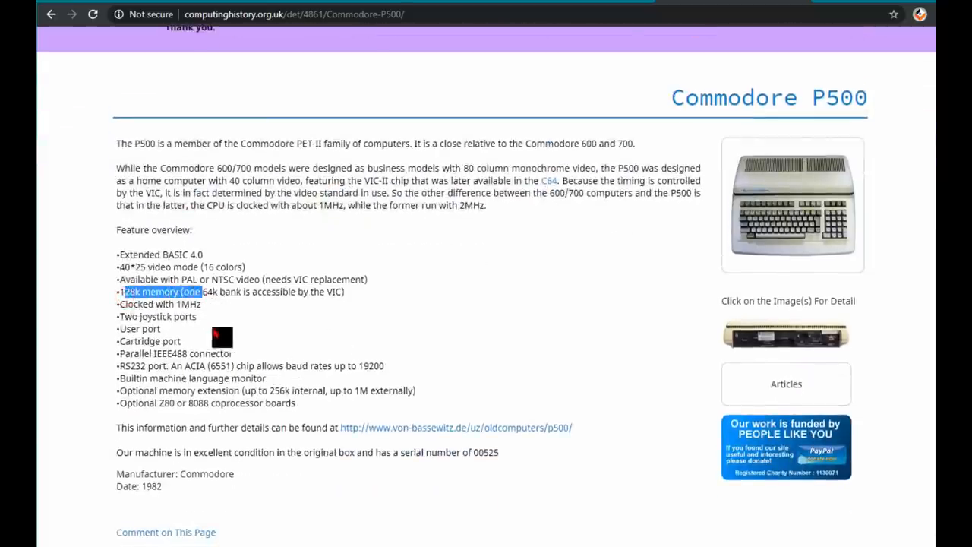
{"action": "mouse_move", "coordinate": [326, 308]}
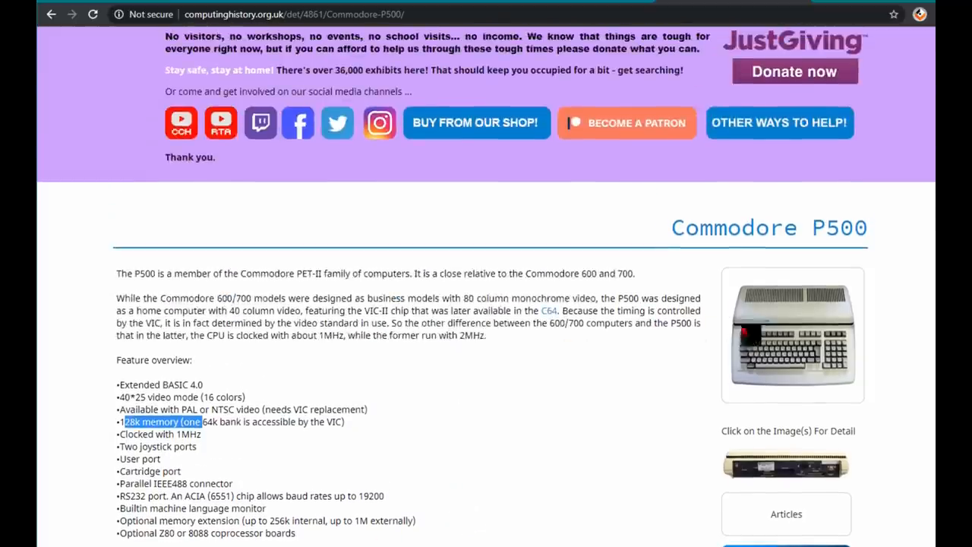
{"action": "scroll", "scroll_direction": "down", "scroll_amount": 3}
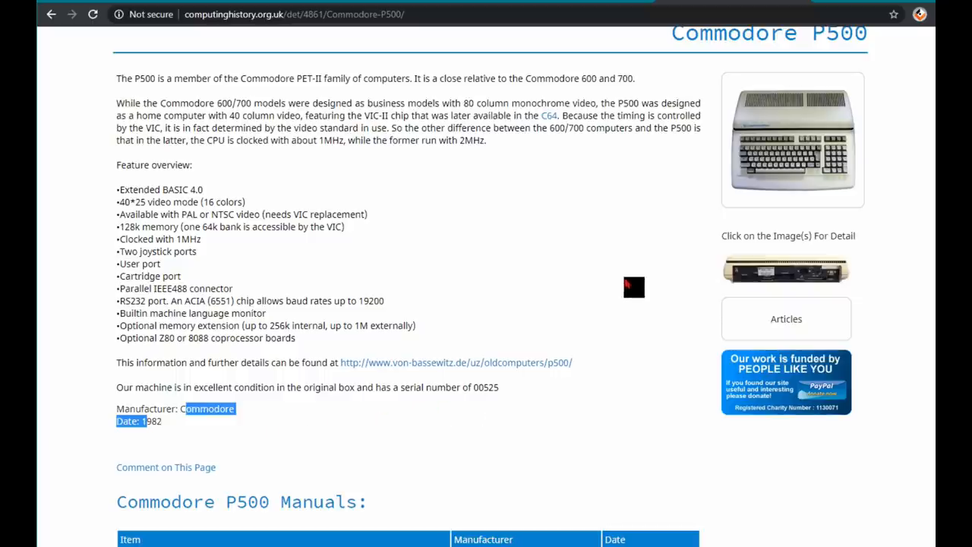
{"action": "left_click", "coordinate": [456, 362]}
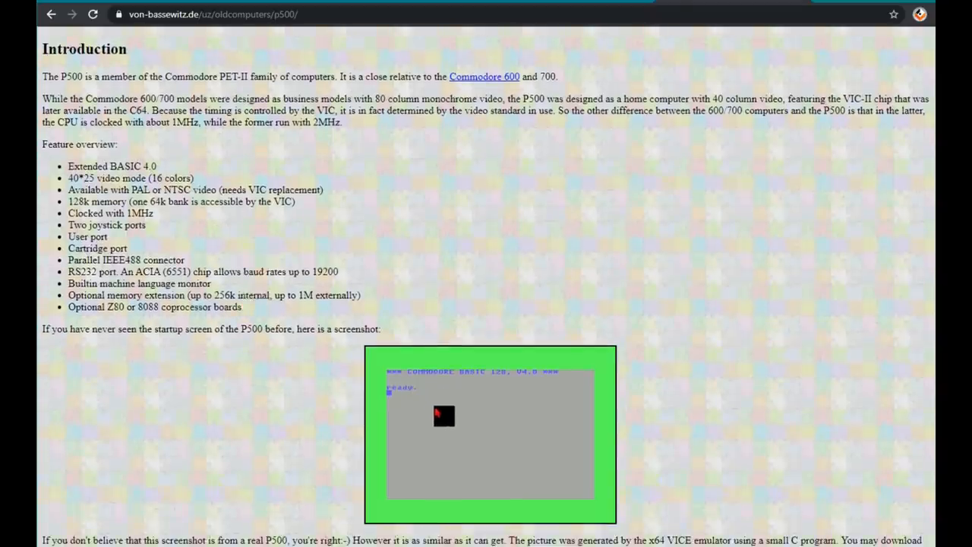
Step: Scroll through the von-bassewitz P500 article's hardware, memory map and pictures
{"action": "scroll", "scroll_direction": "down", "scroll_amount": 3}
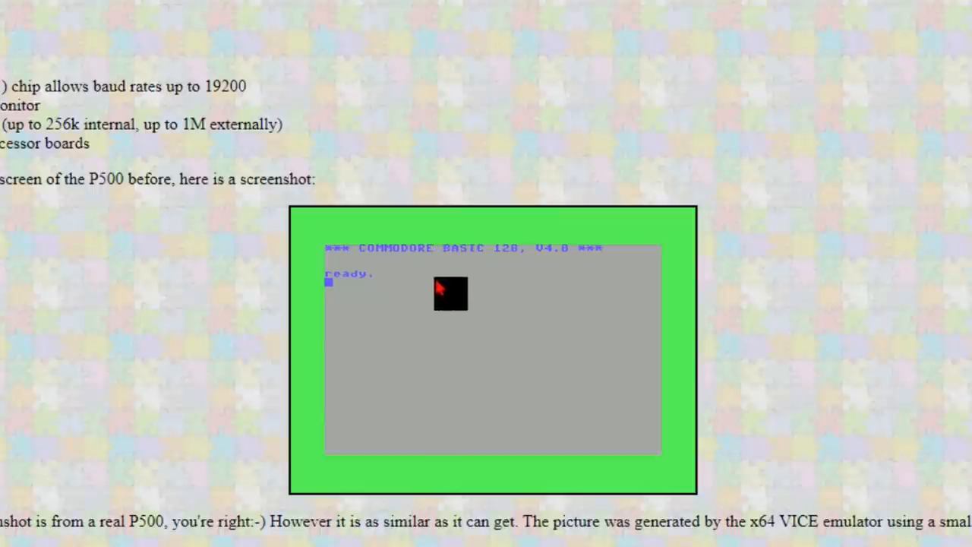
{"action": "mouse_move", "coordinate": [547, 275]}
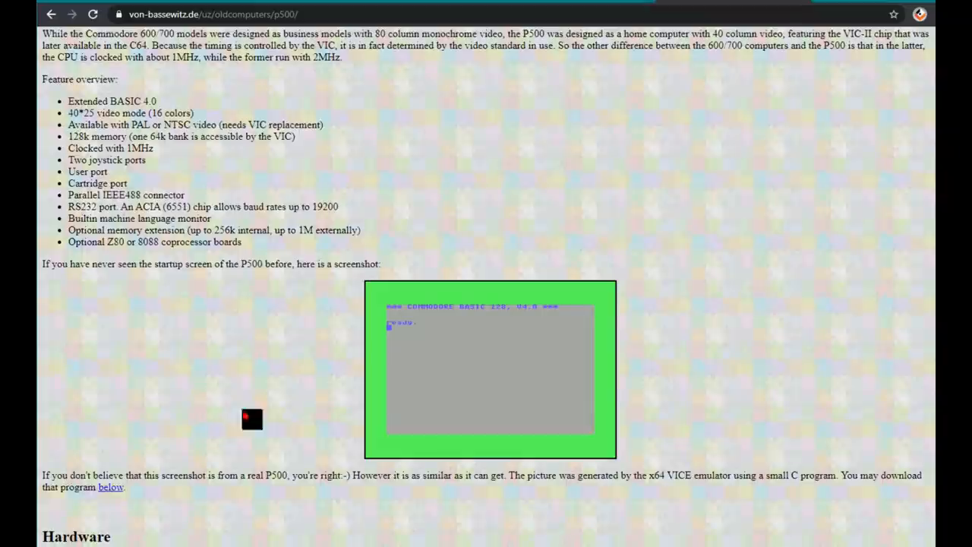
{"action": "mouse_move", "coordinate": [541, 502]}
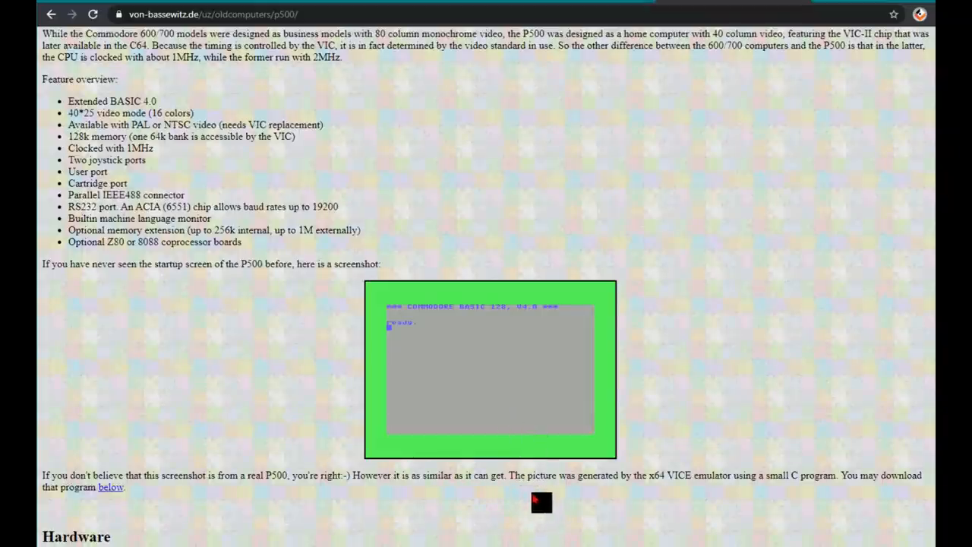
{"action": "mouse_move", "coordinate": [825, 516]}
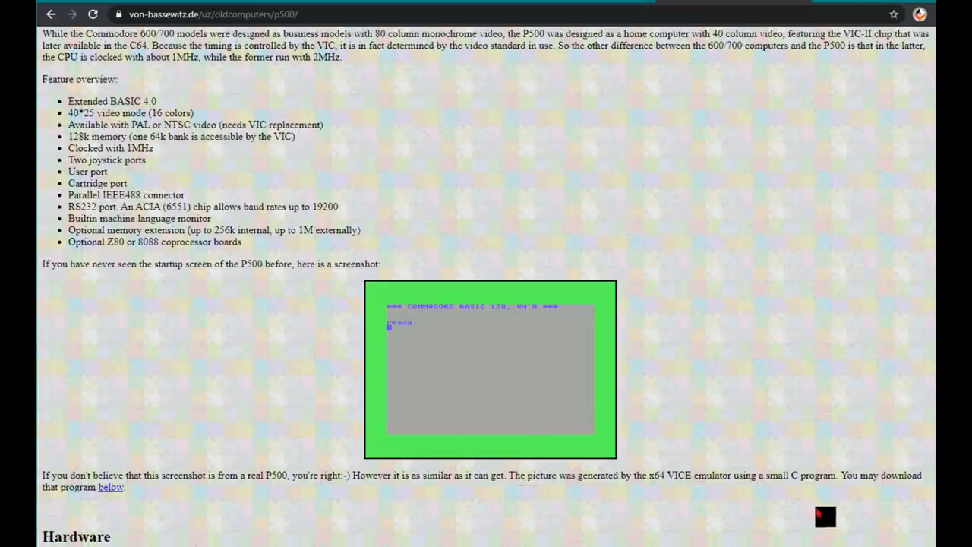
{"action": "scroll", "scroll_direction": "down", "scroll_amount": 3}
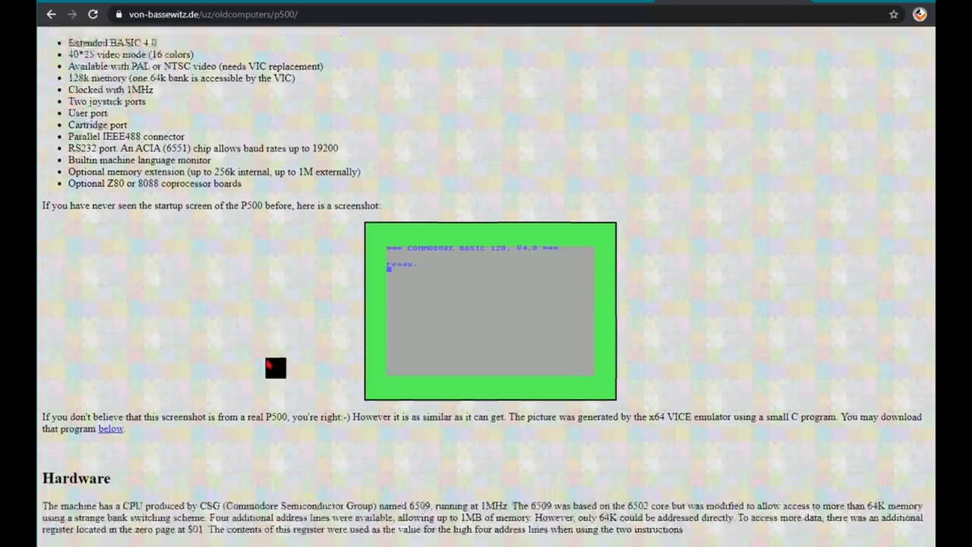
{"action": "scroll", "scroll_direction": "down", "scroll_amount": 3}
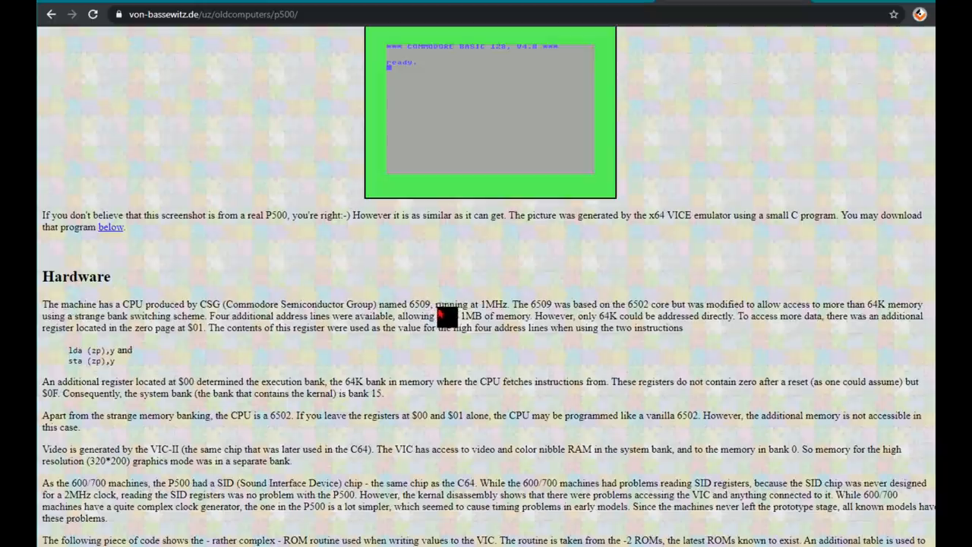
{"action": "scroll", "scroll_direction": "down", "scroll_amount": 3}
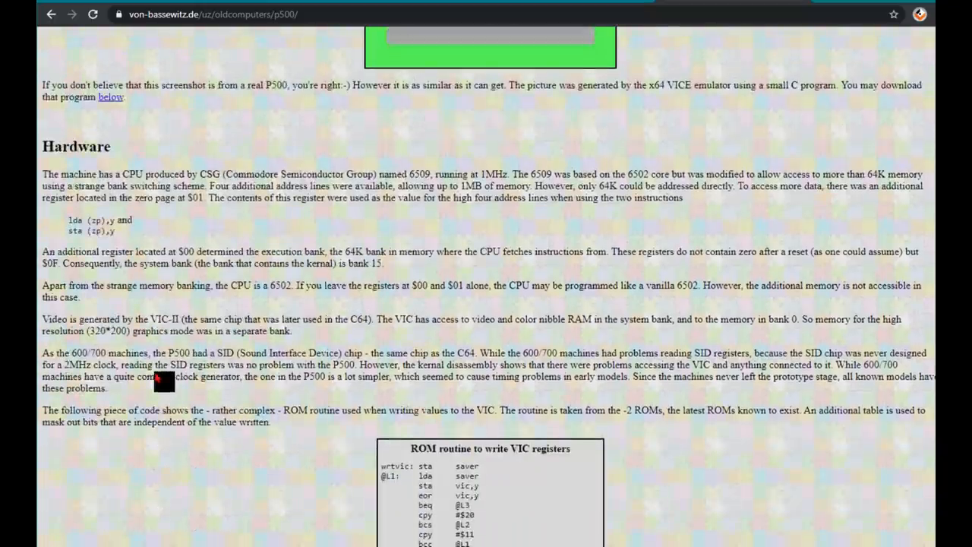
{"action": "scroll", "scroll_direction": "down", "scroll_amount": 3}
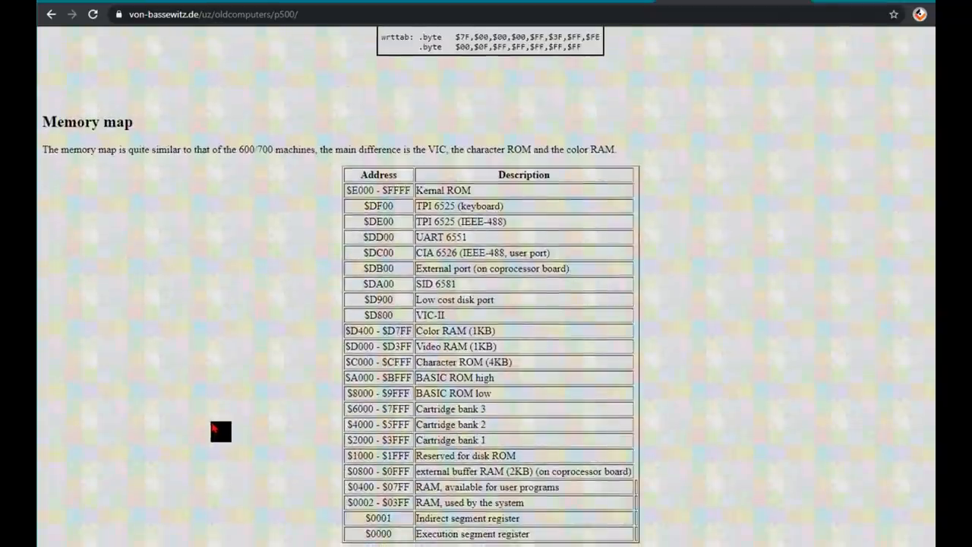
{"action": "scroll", "scroll_direction": "down", "scroll_amount": 3}
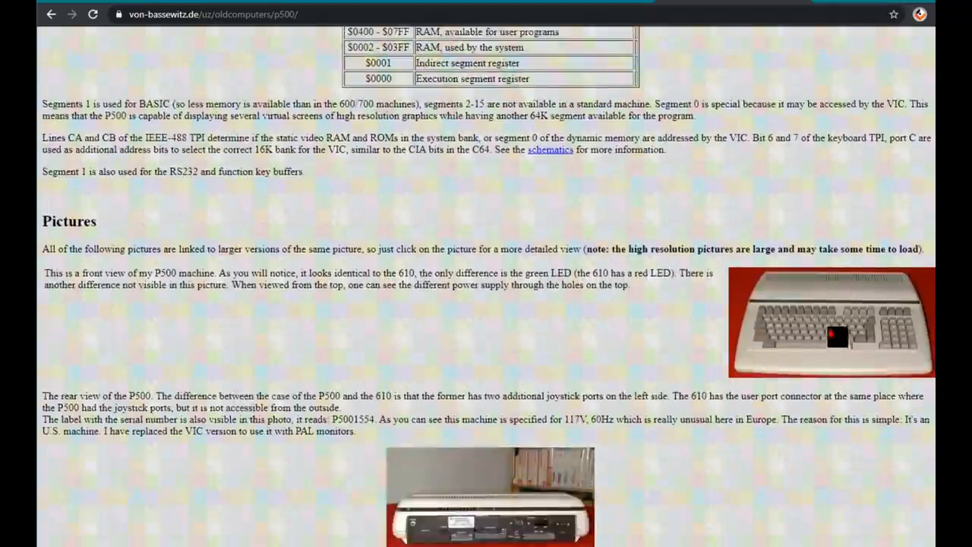
{"action": "scroll", "scroll_direction": "down", "scroll_amount": 3}
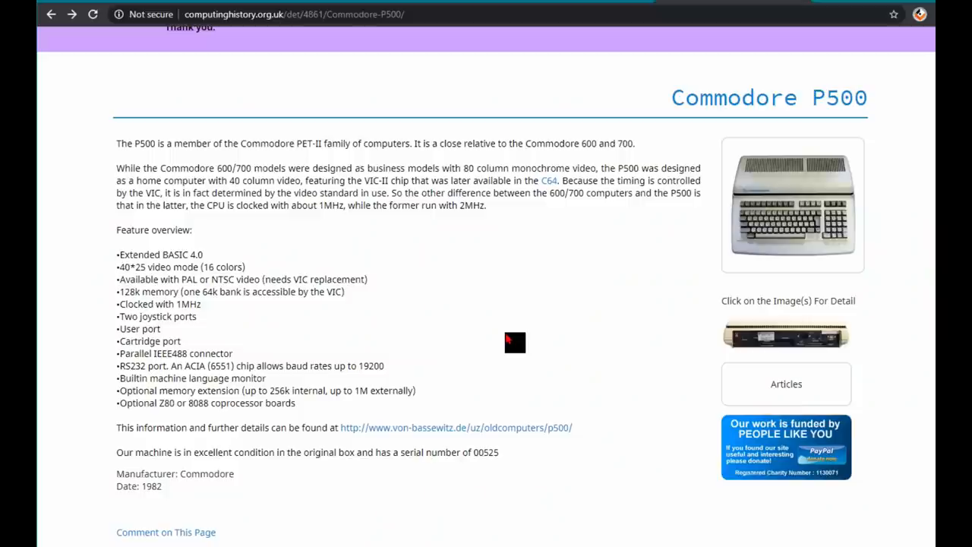
Step: Reach the Forum64 'PLAdvanced+ - Universeller (9fach) PLA Ersatz' thread
{"action": "scroll", "scroll_direction": "down", "scroll_amount": 3}
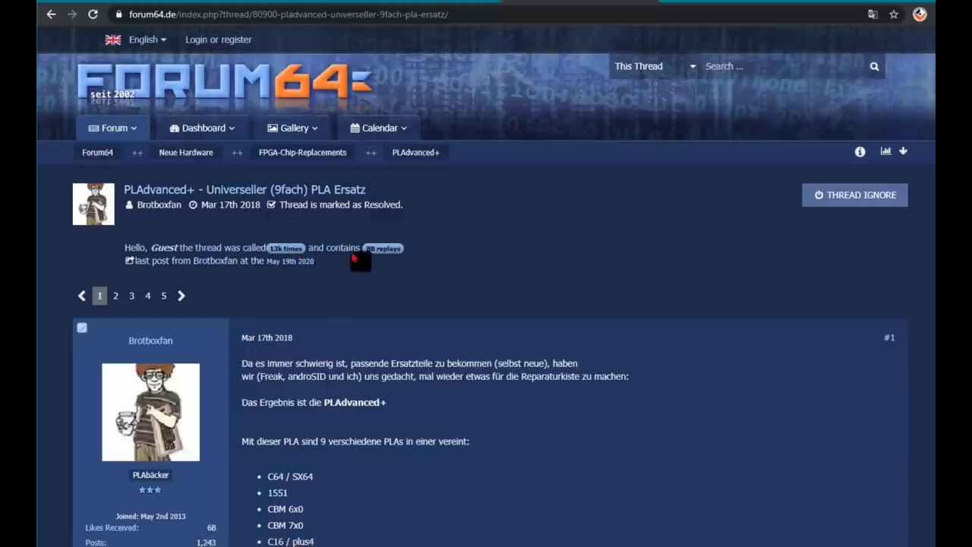
Step: Translate the Forum64 PLAdvanced+ thread to English and scroll past the first post into replies
{"action": "scroll", "scroll_direction": "down", "scroll_amount": 3}
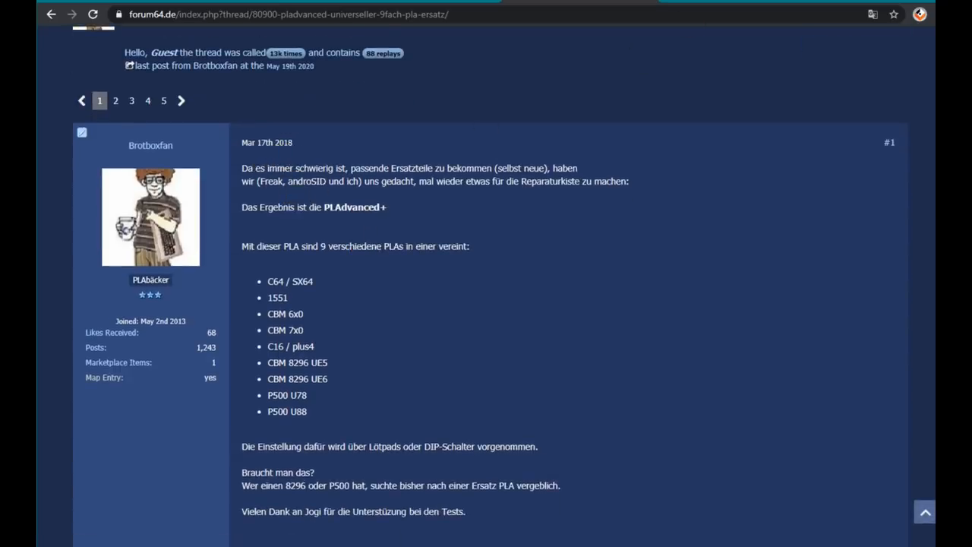
{"action": "left_click", "coordinate": [873, 13]}
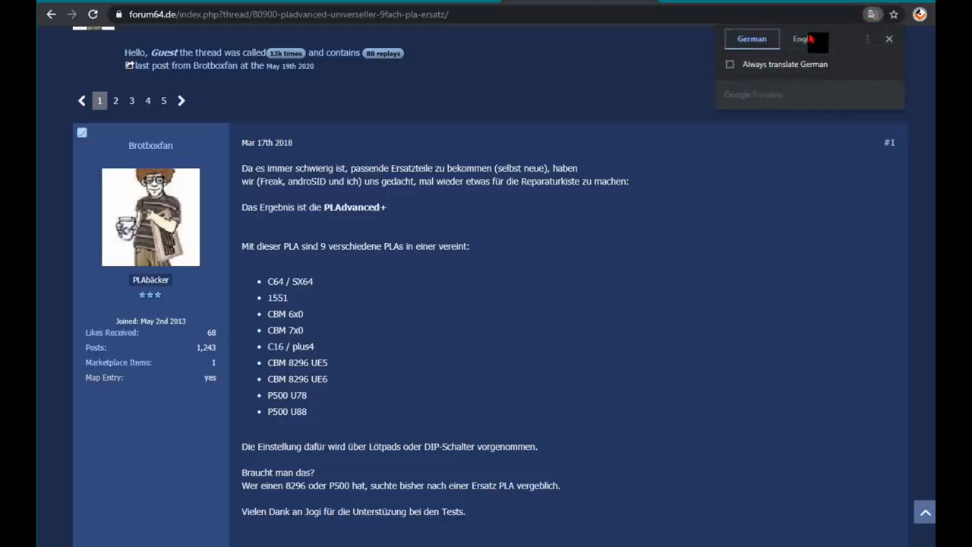
{"action": "left_click", "coordinate": [803, 38]}
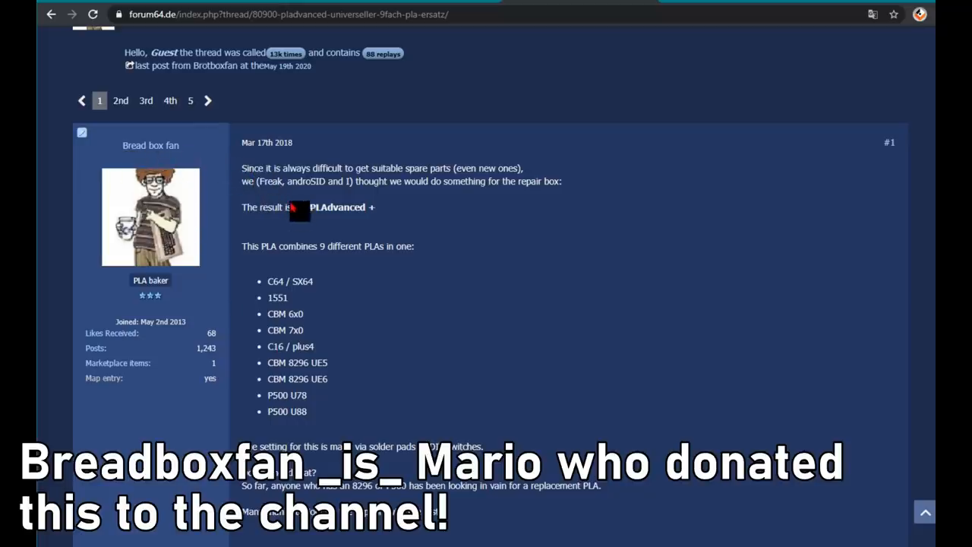
{"action": "scroll", "scroll_direction": "down", "scroll_amount": 3}
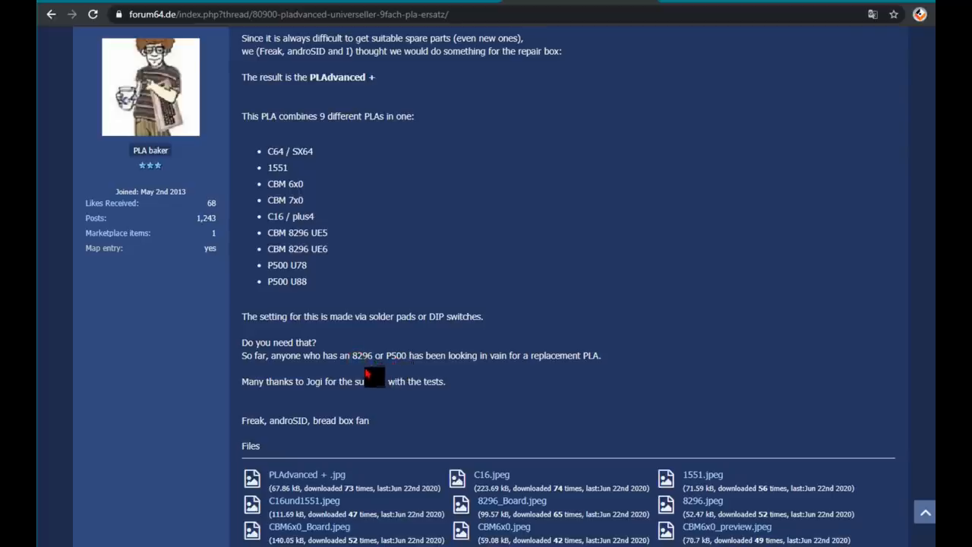
{"action": "mouse_move", "coordinate": [398, 338]}
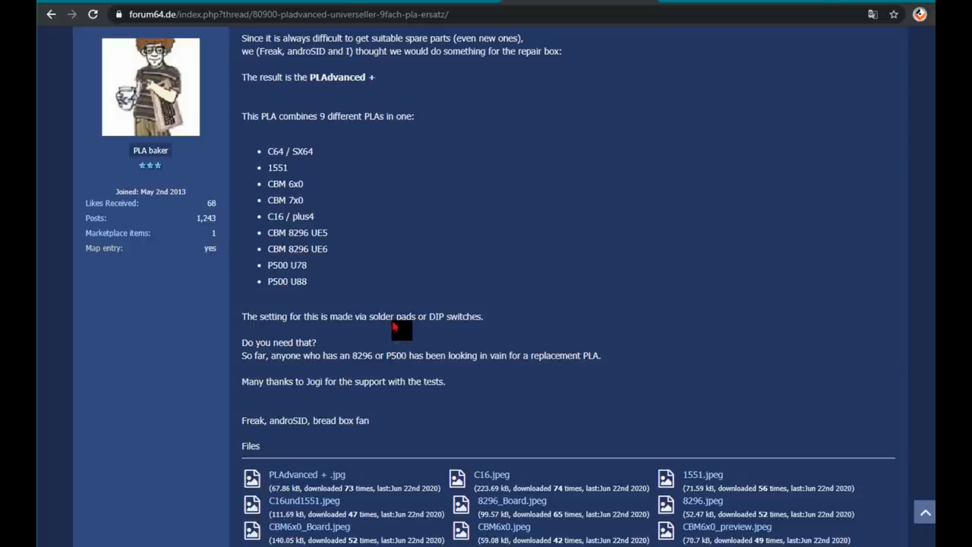
{"action": "scroll", "scroll_direction": "down", "scroll_amount": 3}
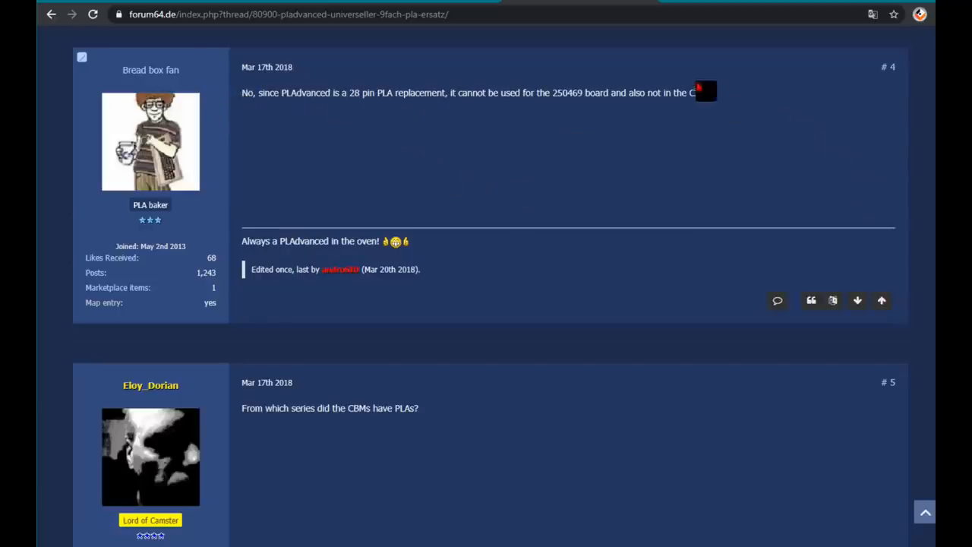
Step: Highlight 'not in the C128' in post #4, then move on to the Lemon64 topic
{"action": "left_click_drag", "start_coordinate": [588, 93], "coordinate": [710, 92]}
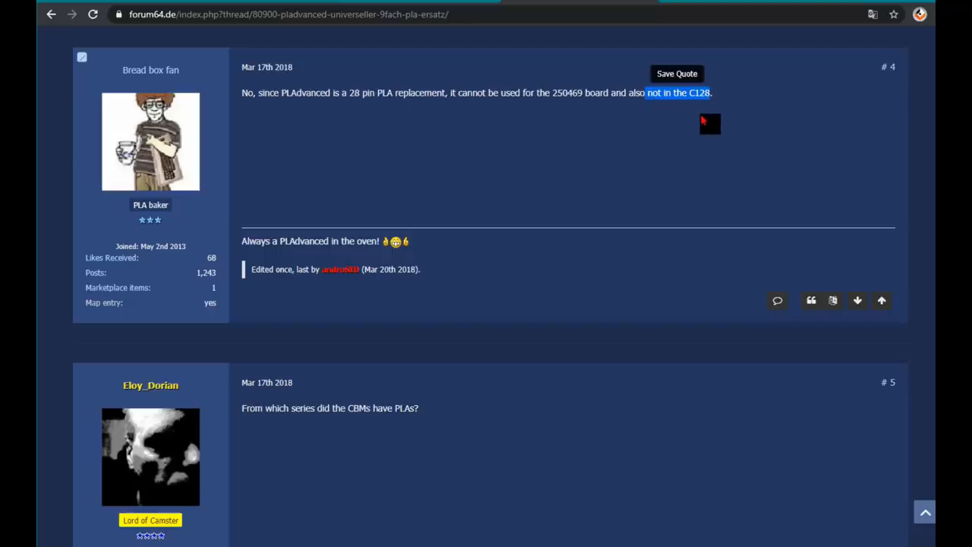
{"action": "scroll", "scroll_direction": "down", "scroll_amount": 3}
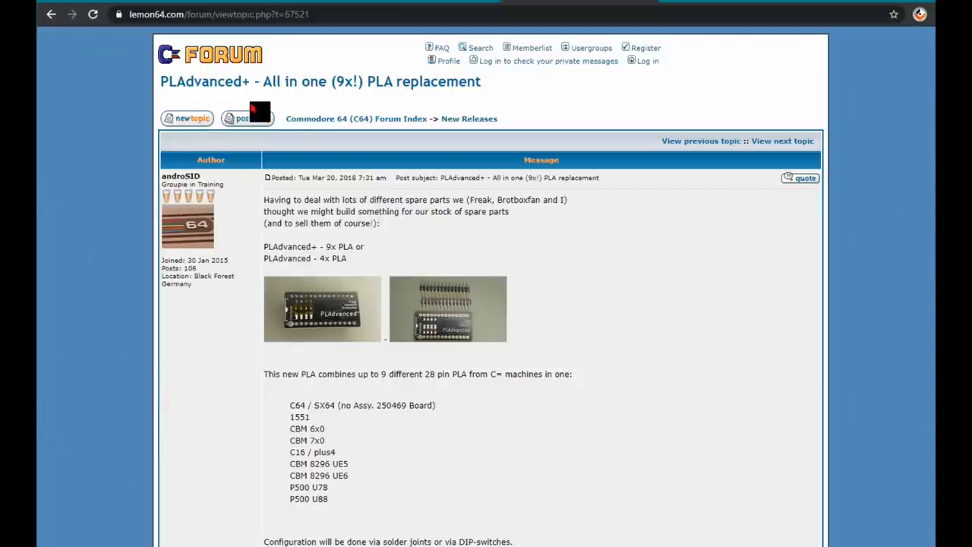
Step: Scroll the Lemon64 thread down to the Amiga Sidecar A1060 post's bootscreen thumbnail
{"action": "scroll", "scroll_direction": "down", "scroll_amount": 3}
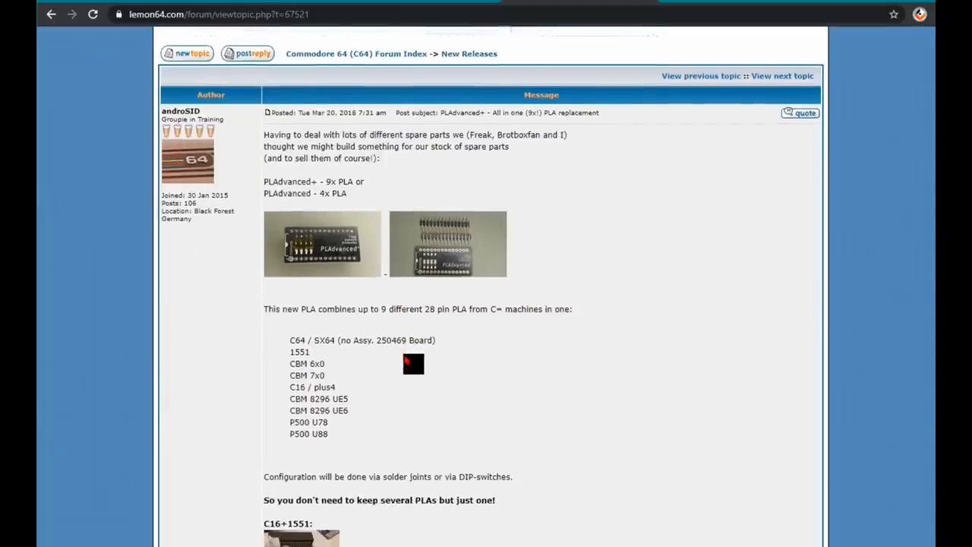
{"action": "scroll", "scroll_direction": "down", "scroll_amount": 3}
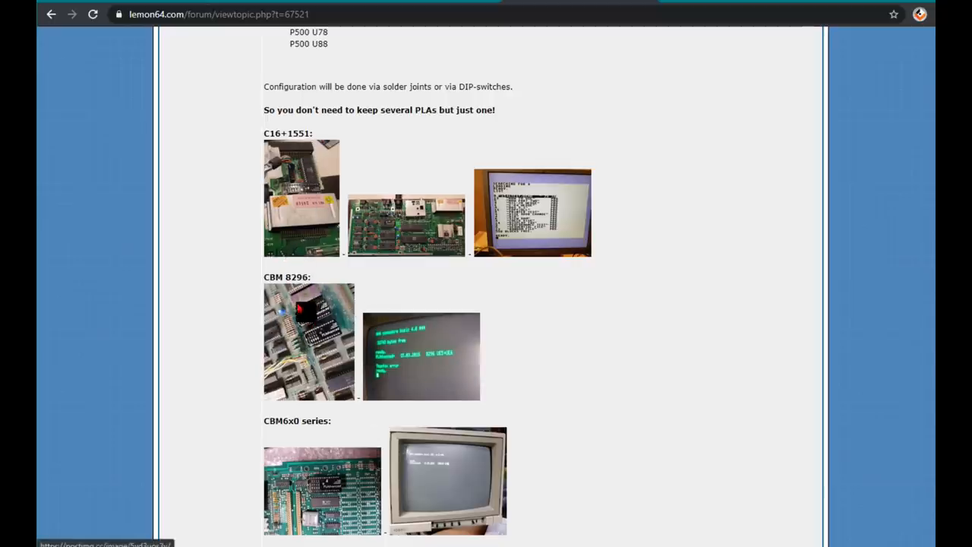
{"action": "scroll", "scroll_direction": "down", "scroll_amount": 3}
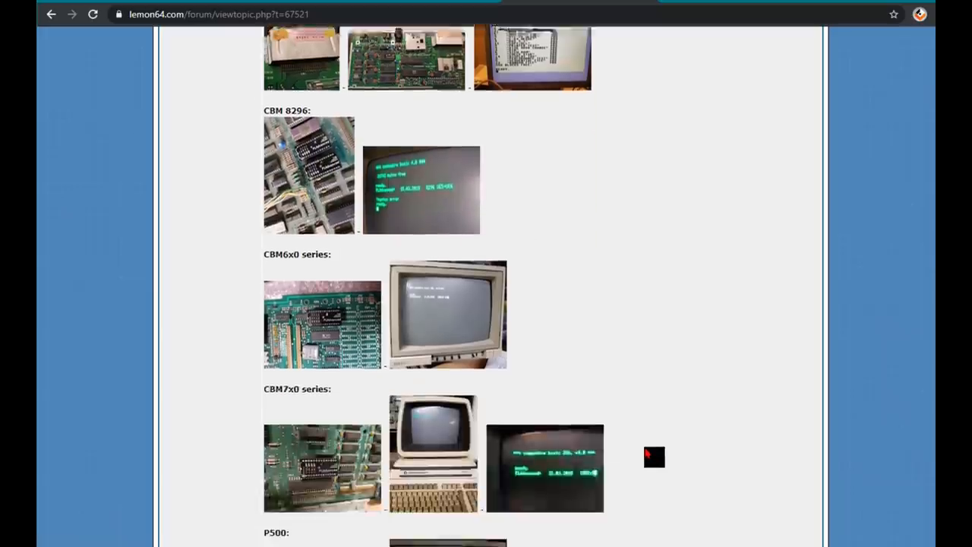
{"action": "scroll", "scroll_direction": "down", "scroll_amount": 3}
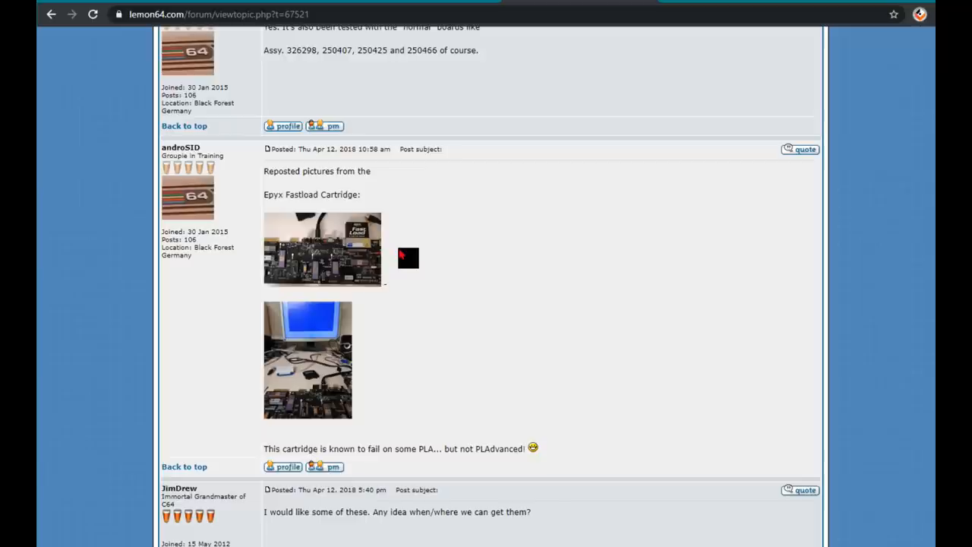
{"action": "mouse_move", "coordinate": [389, 291]}
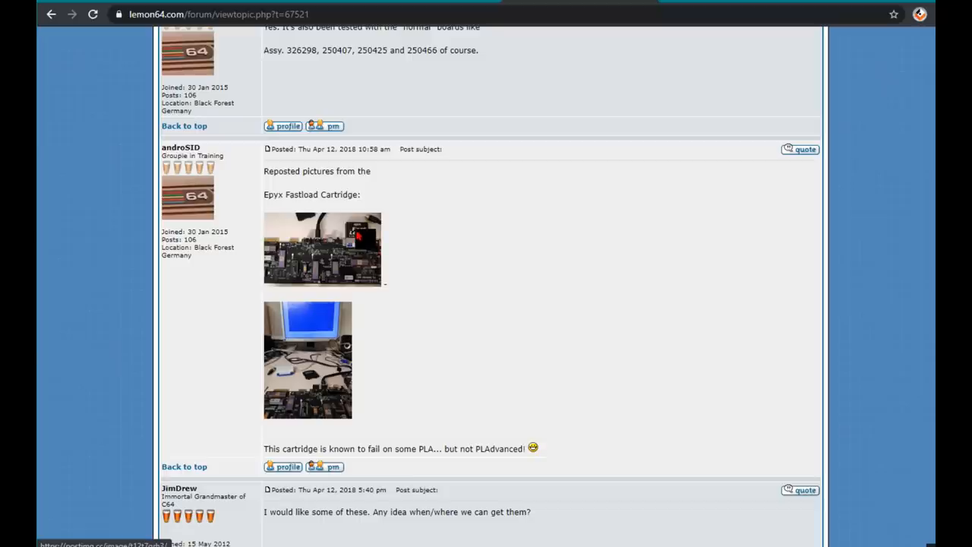
{"action": "scroll", "scroll_direction": "down", "scroll_amount": 3}
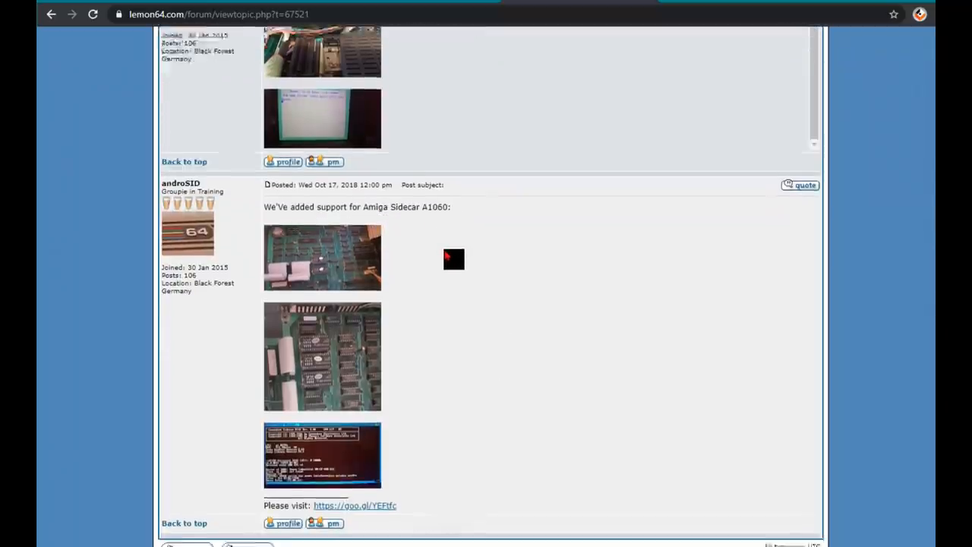
{"action": "scroll", "scroll_direction": "down", "scroll_amount": 3}
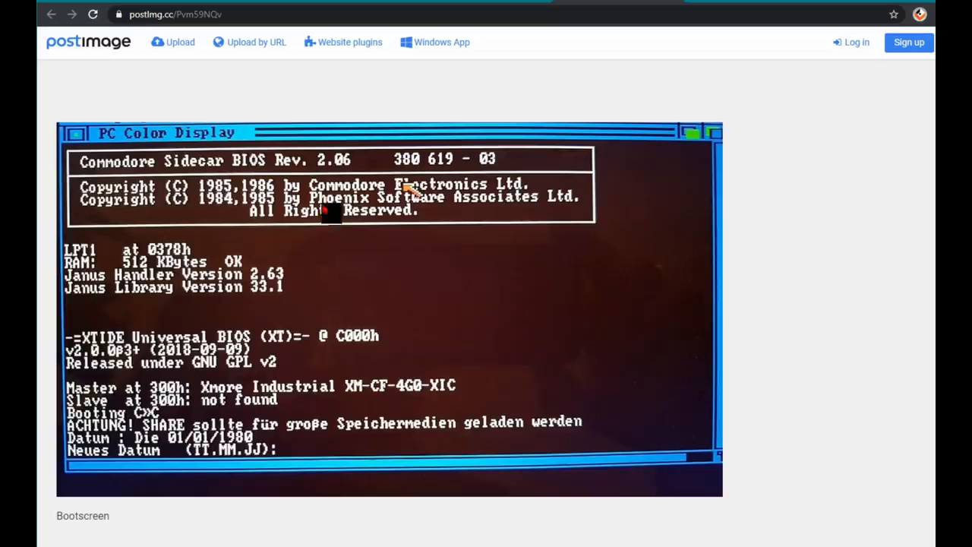
{"action": "mouse_move", "coordinate": [300, 380]}
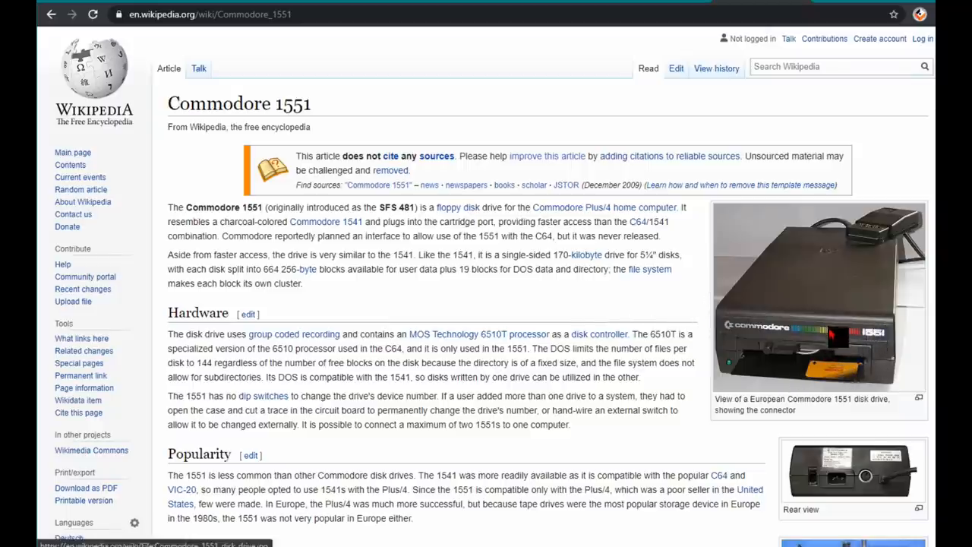
{"action": "mouse_move", "coordinate": [828, 338]}
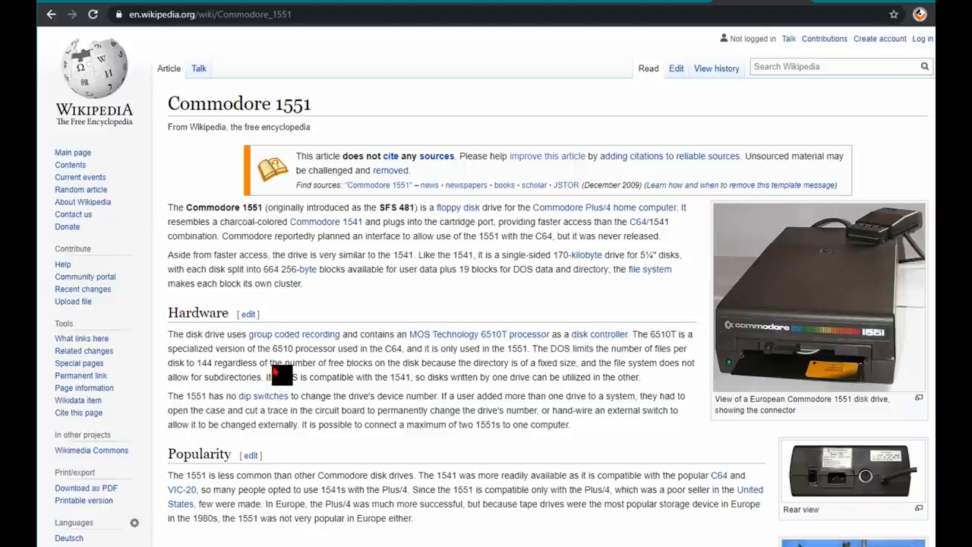
{"action": "mouse_move", "coordinate": [380, 340]}
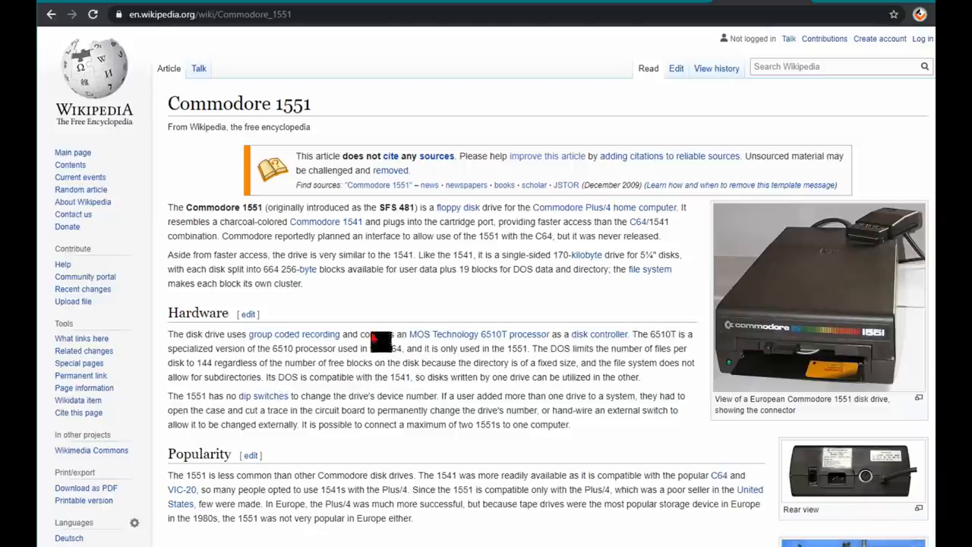
{"action": "mouse_move", "coordinate": [642, 340]}
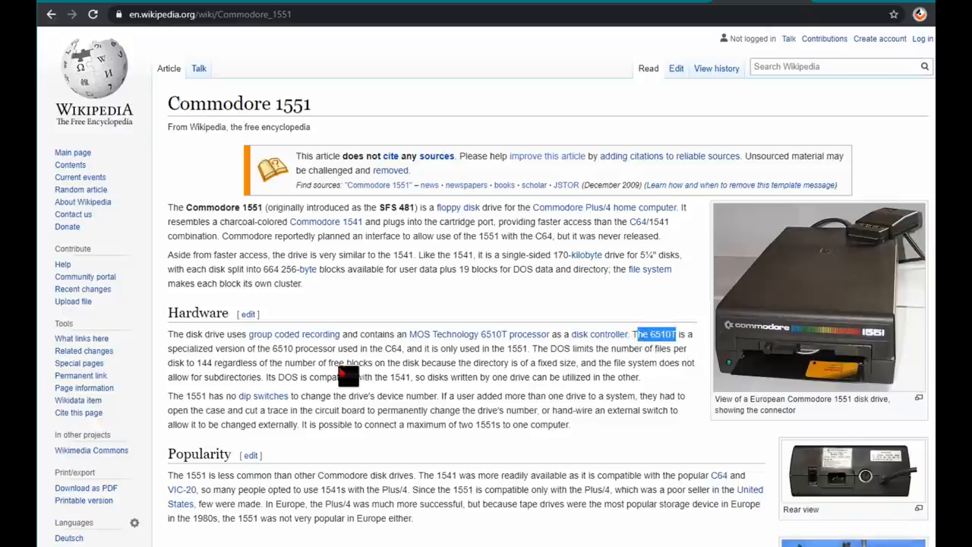
{"action": "mouse_move", "coordinate": [397, 360]}
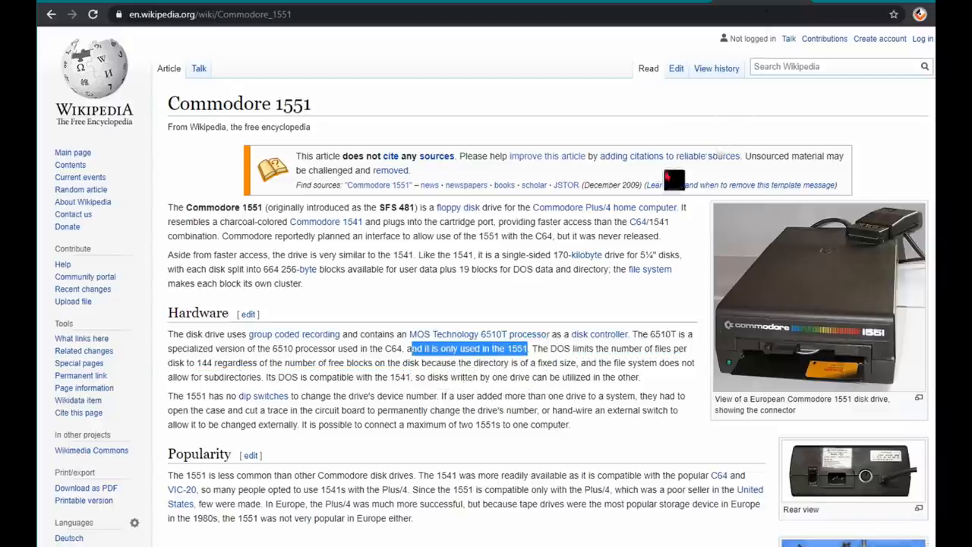
{"action": "mouse_move", "coordinate": [509, 221]}
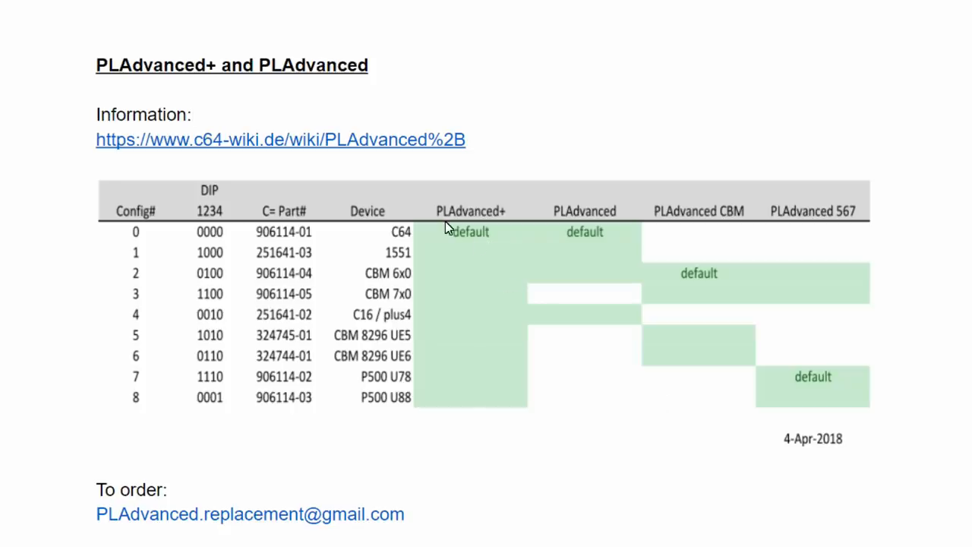
{"action": "mouse_move", "coordinate": [452, 384]}
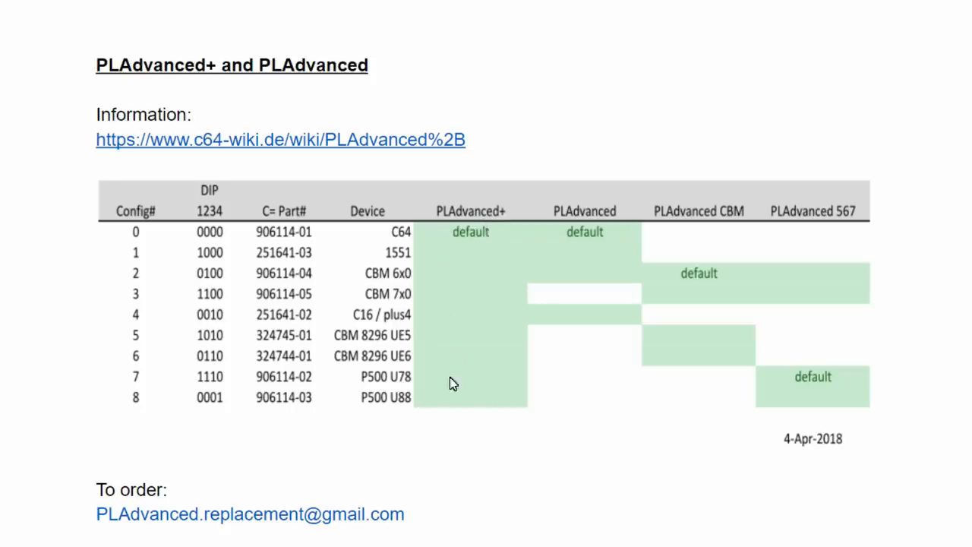
{"action": "mouse_move", "coordinate": [405, 386]}
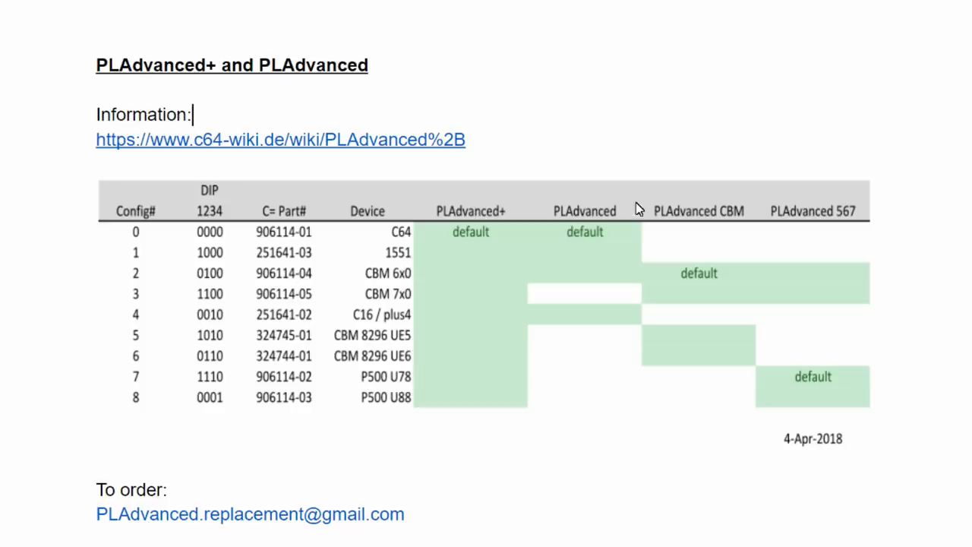
{"action": "mouse_move", "coordinate": [631, 203]}
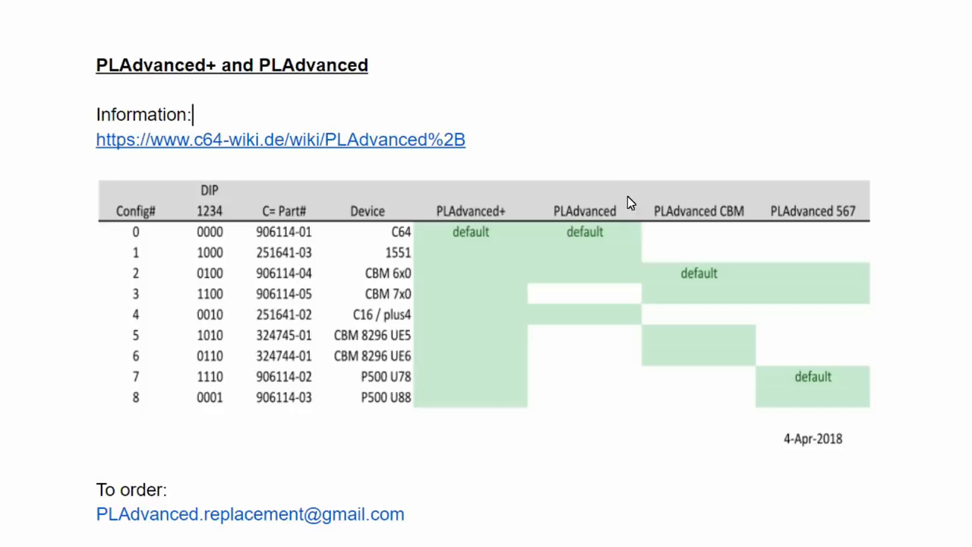
{"action": "mouse_move", "coordinate": [535, 202]}
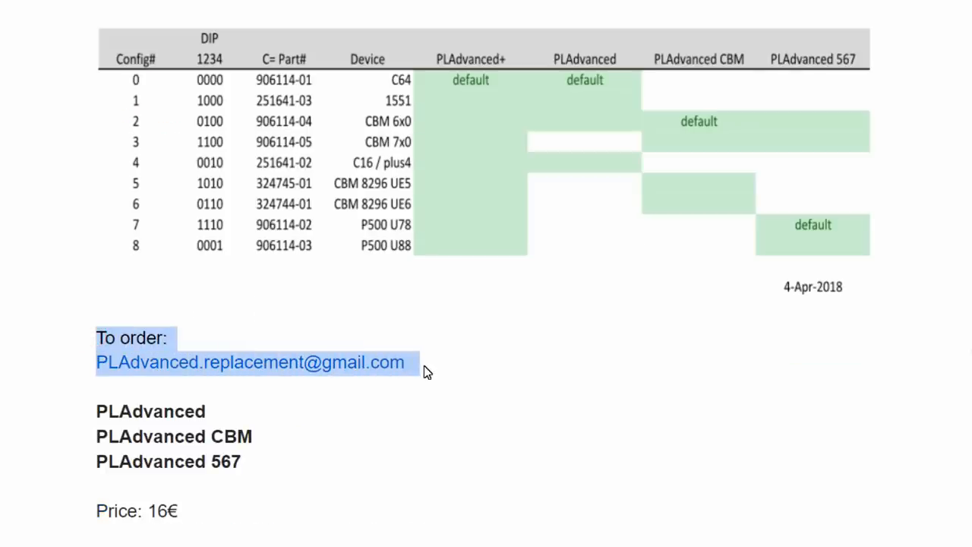
{"action": "left_click", "coordinate": [410, 362]}
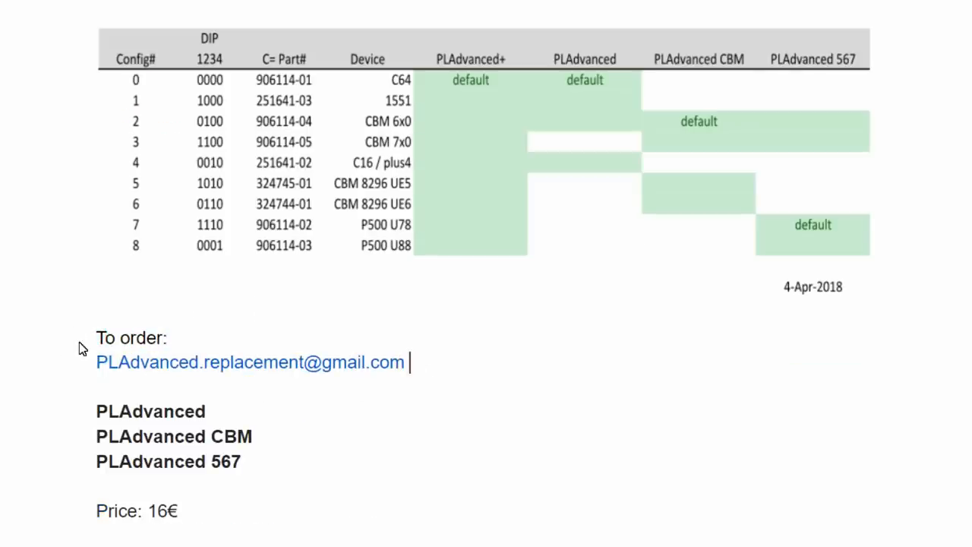
{"action": "mouse_move", "coordinate": [325, 387]}
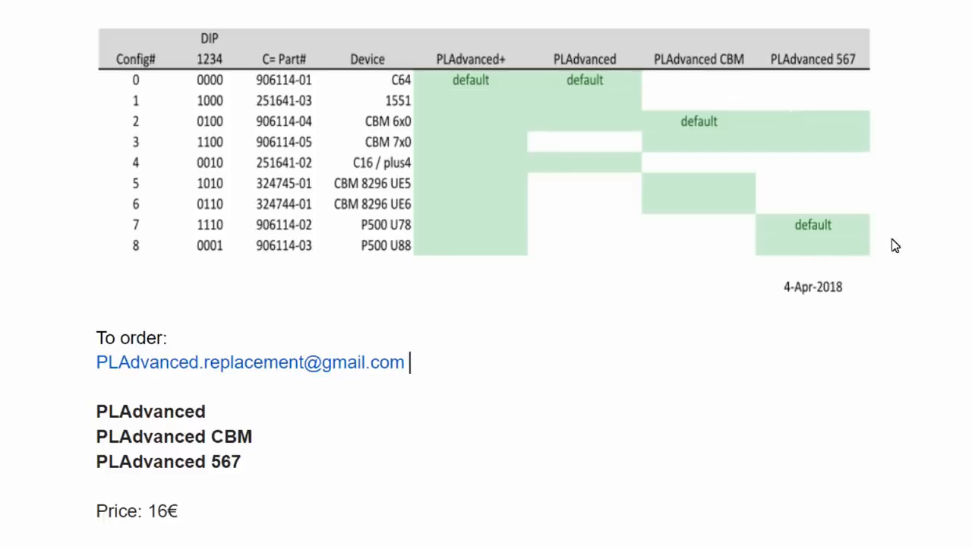
{"action": "mouse_move", "coordinate": [150, 532]}
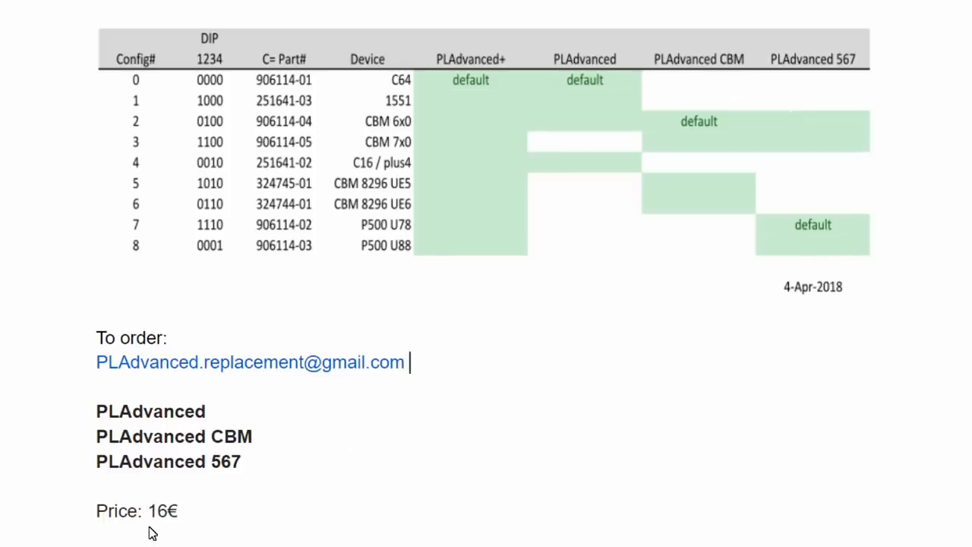
Step: Review the 23€ price and 7.50€ shipping, then enter 7.5 euros in the converter
{"action": "scroll", "scroll_direction": "down", "scroll_amount": 3}
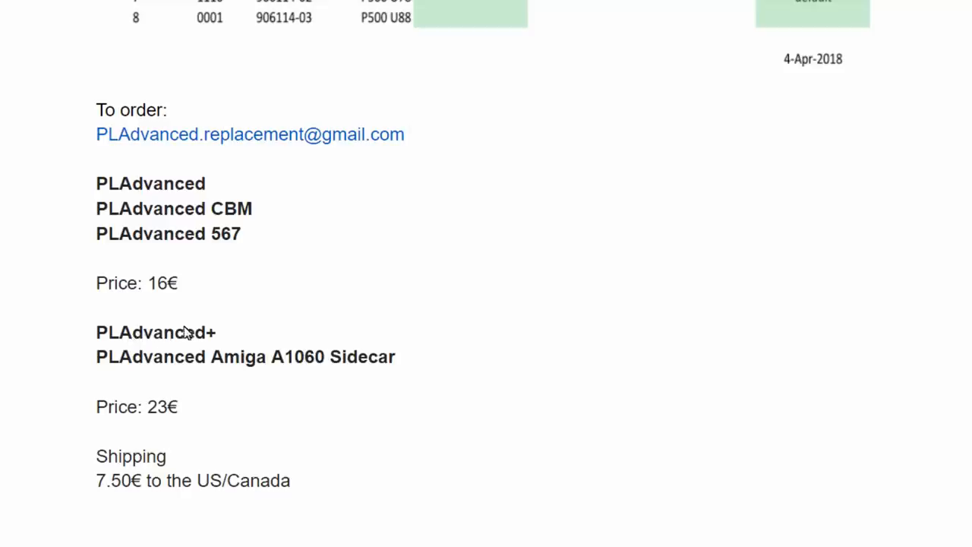
{"action": "mouse_move", "coordinate": [222, 343]}
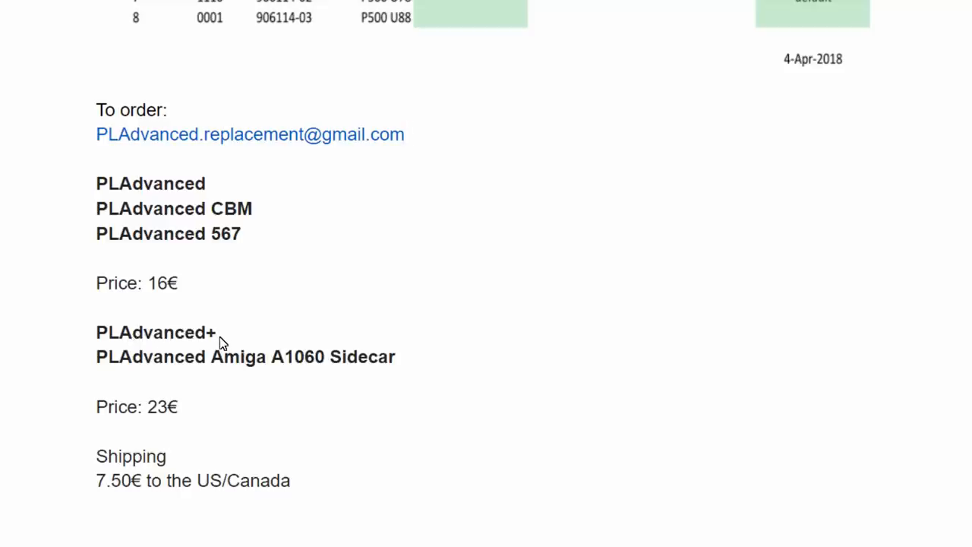
{"action": "mouse_move", "coordinate": [113, 368]}
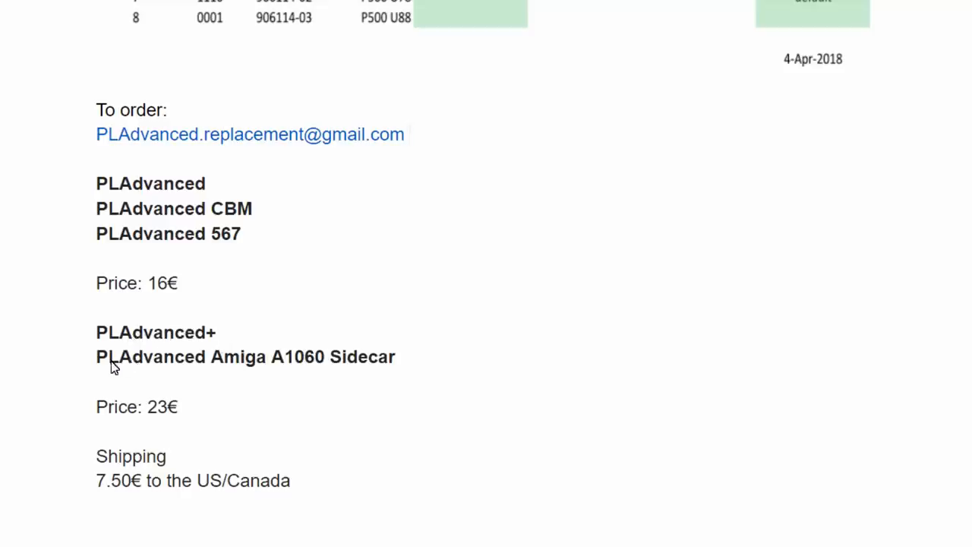
{"action": "mouse_move", "coordinate": [275, 360]}
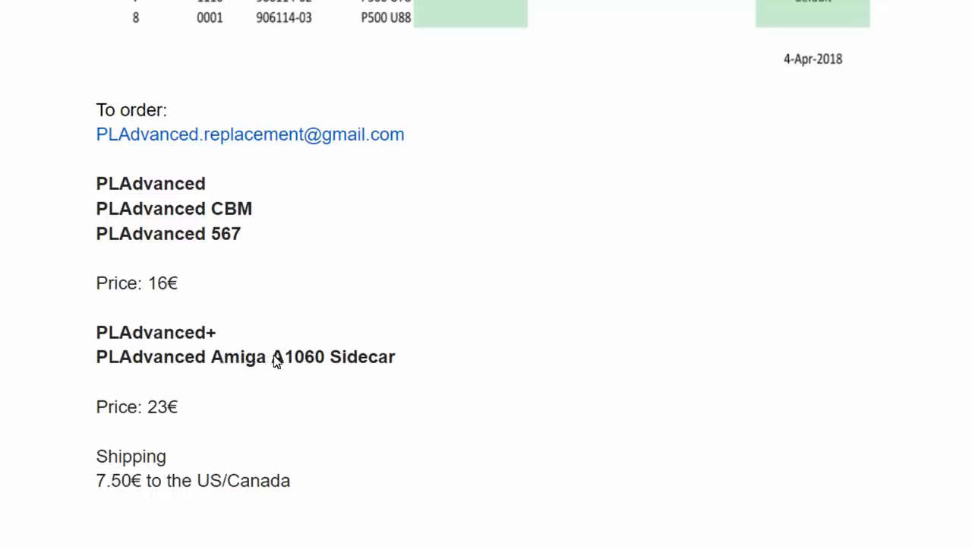
{"action": "mouse_move", "coordinate": [360, 370]}
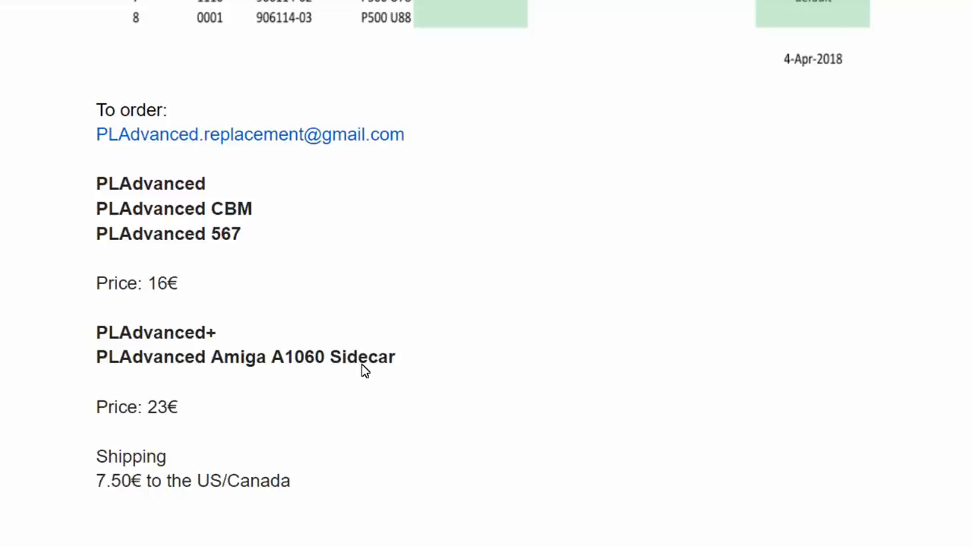
{"action": "mouse_move", "coordinate": [356, 385]}
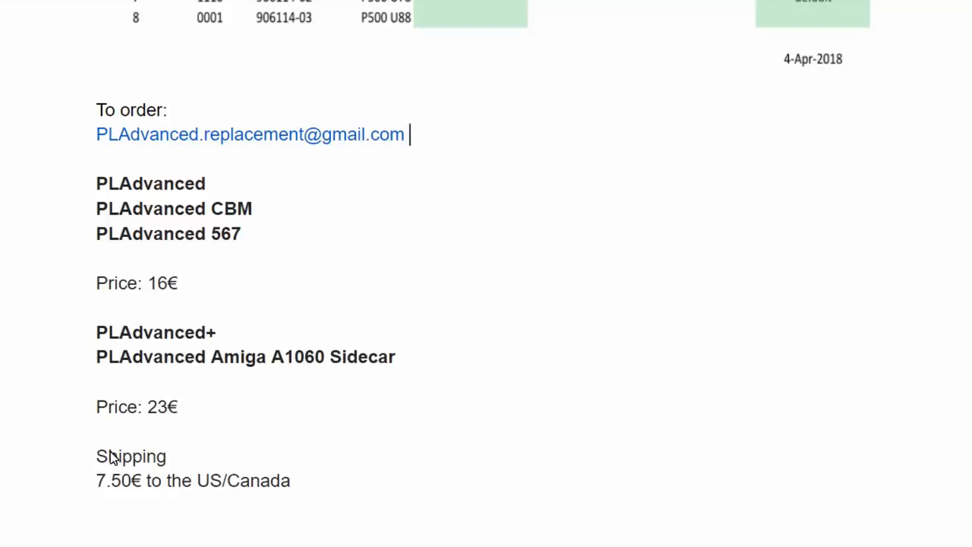
{"action": "mouse_move", "coordinate": [171, 500]}
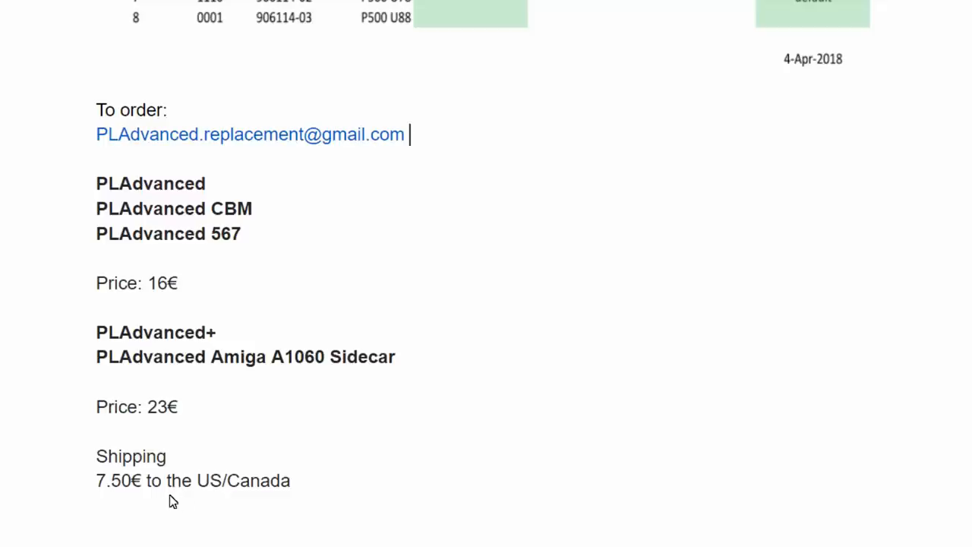
{"action": "mouse_move", "coordinate": [240, 485]}
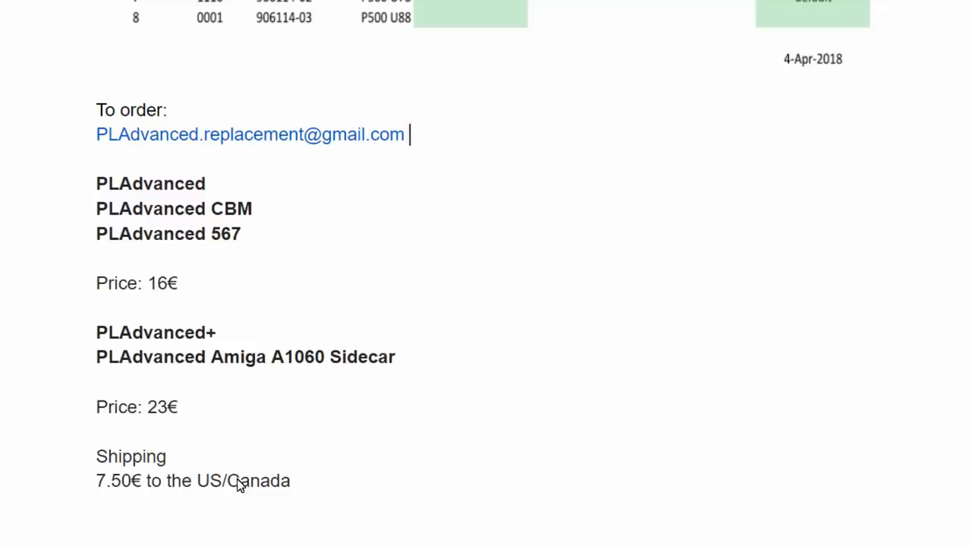
{"action": "mouse_move", "coordinate": [234, 483]}
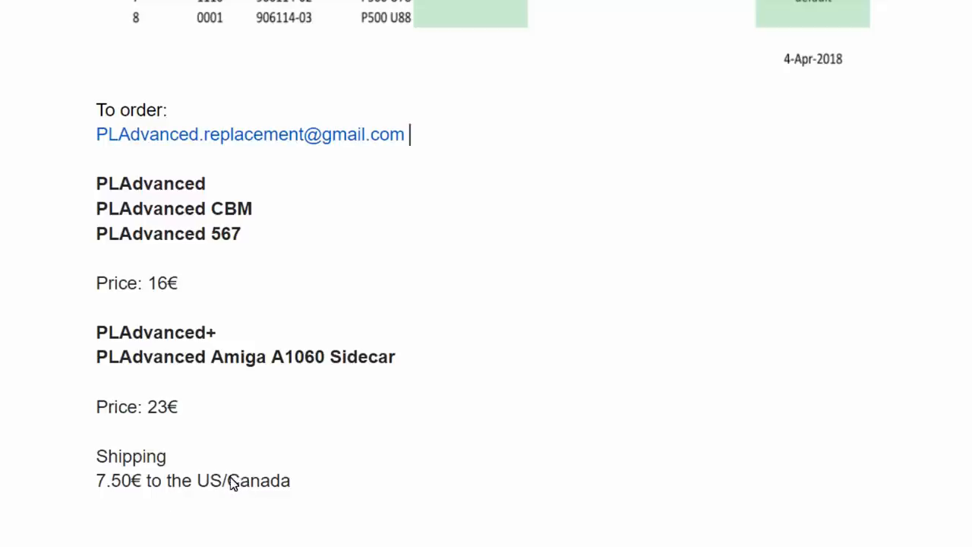
{"action": "mouse_move", "coordinate": [233, 469]}
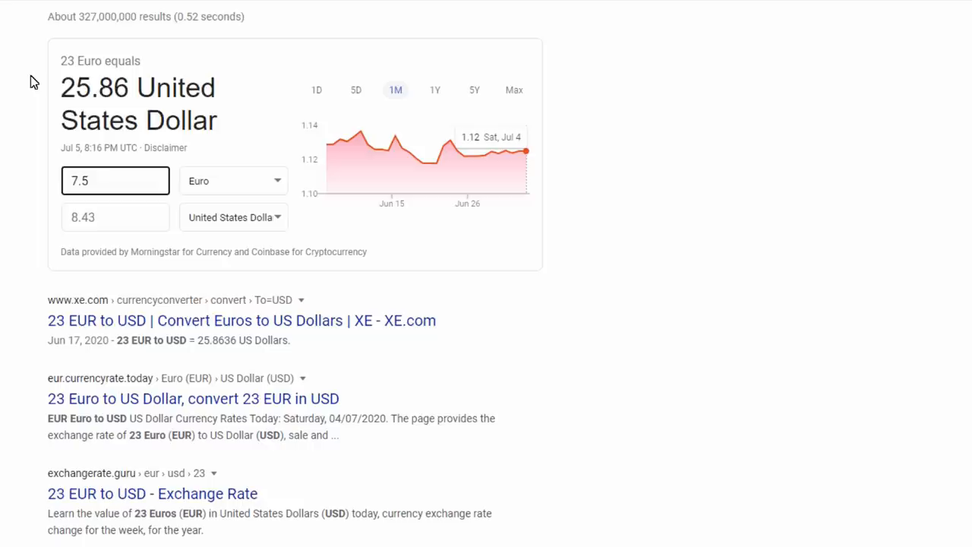
{"action": "left_click", "coordinate": [114, 180]}
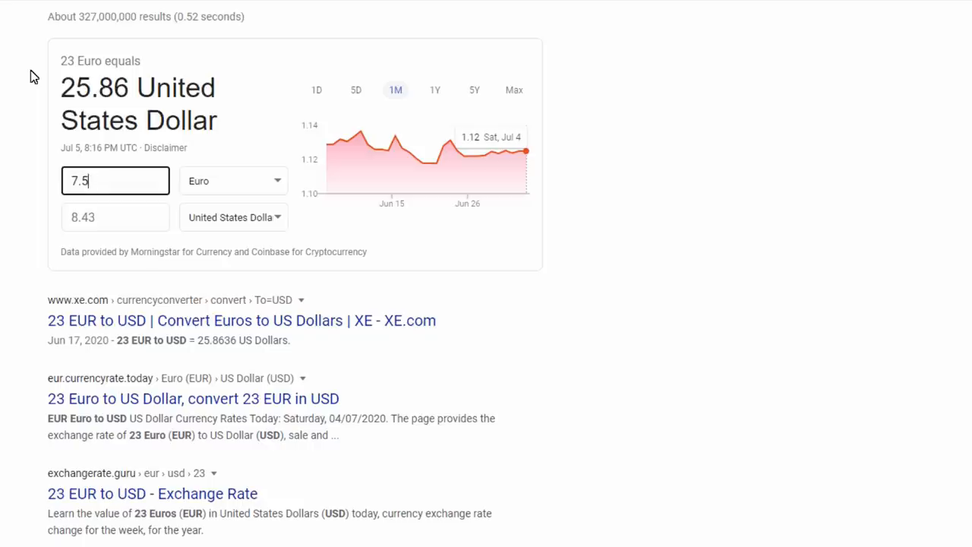